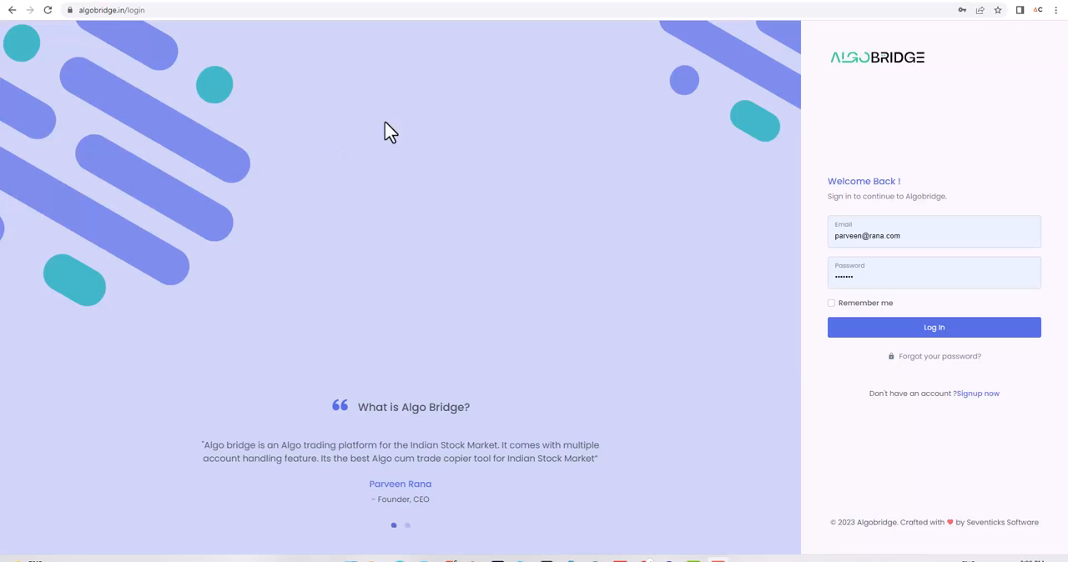
# Reload the Algobridge login page, visit Signup and return, then log in with saved credentials.
pyautogui.click(108, 10)
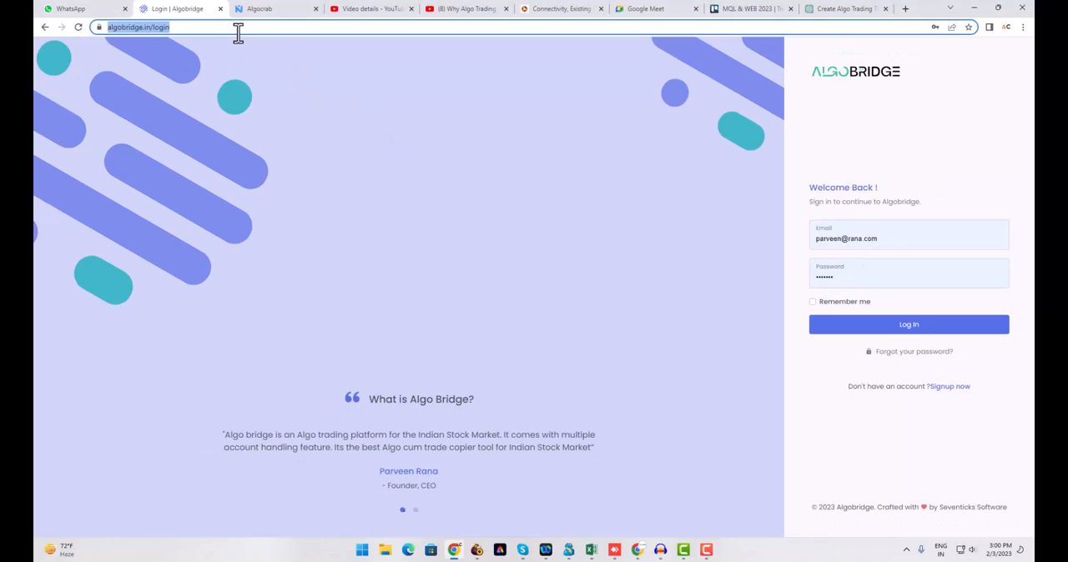
pyautogui.press('F11')
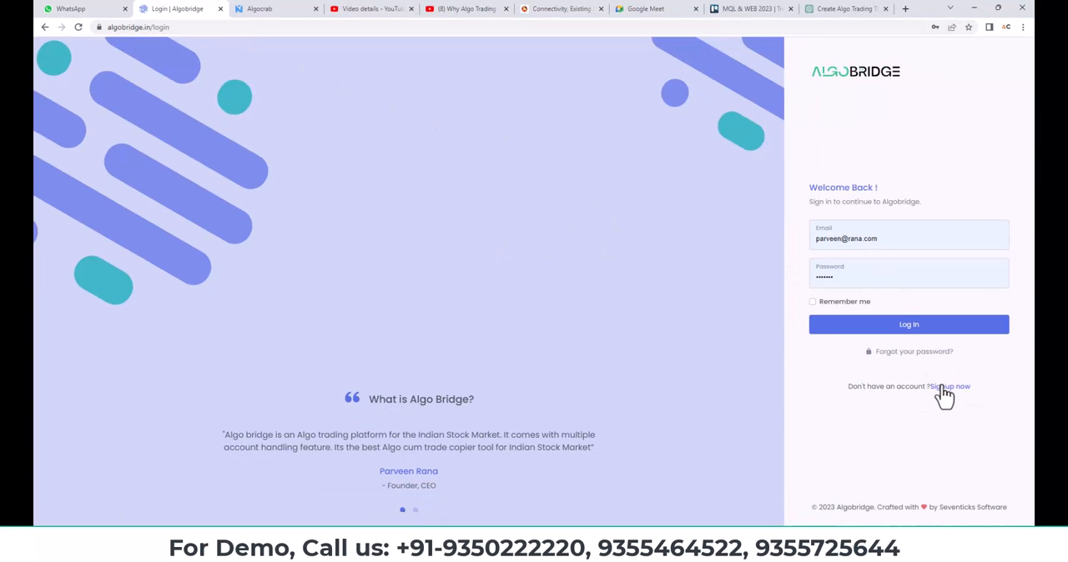
pyautogui.click(950, 387)
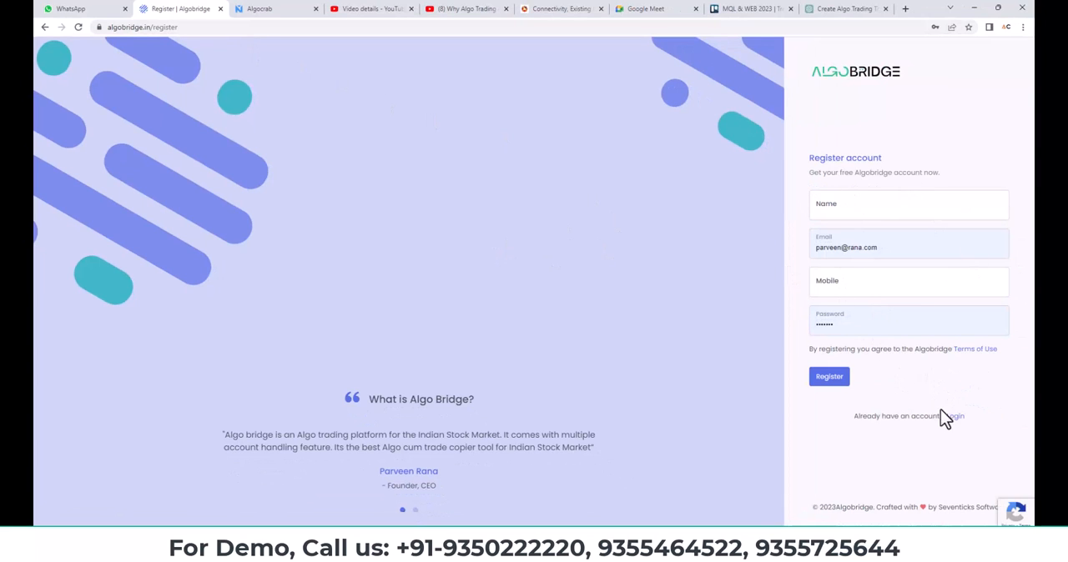
pyautogui.click(952, 416)
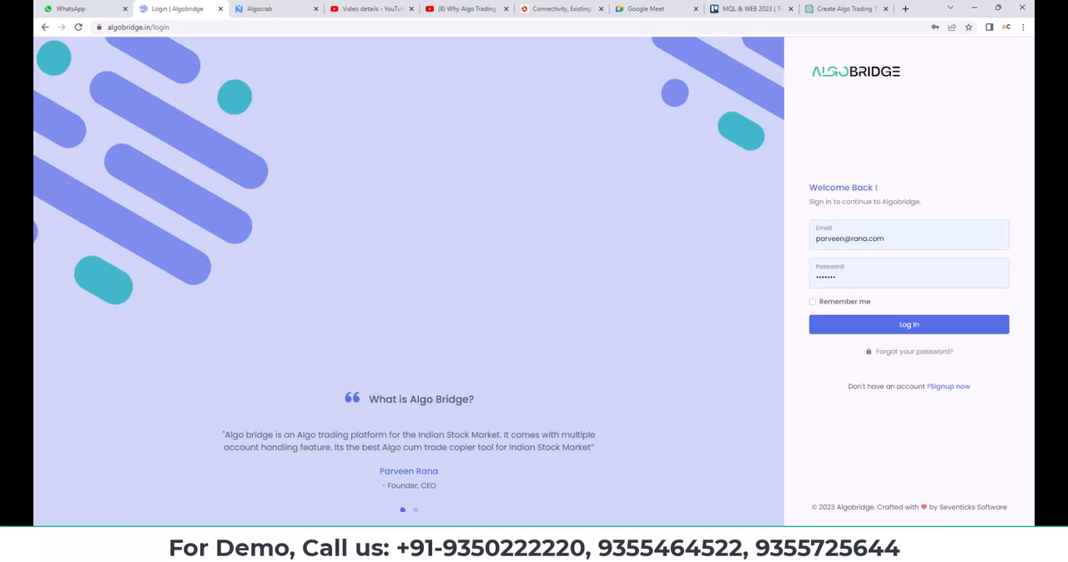
pyautogui.click(908, 324)
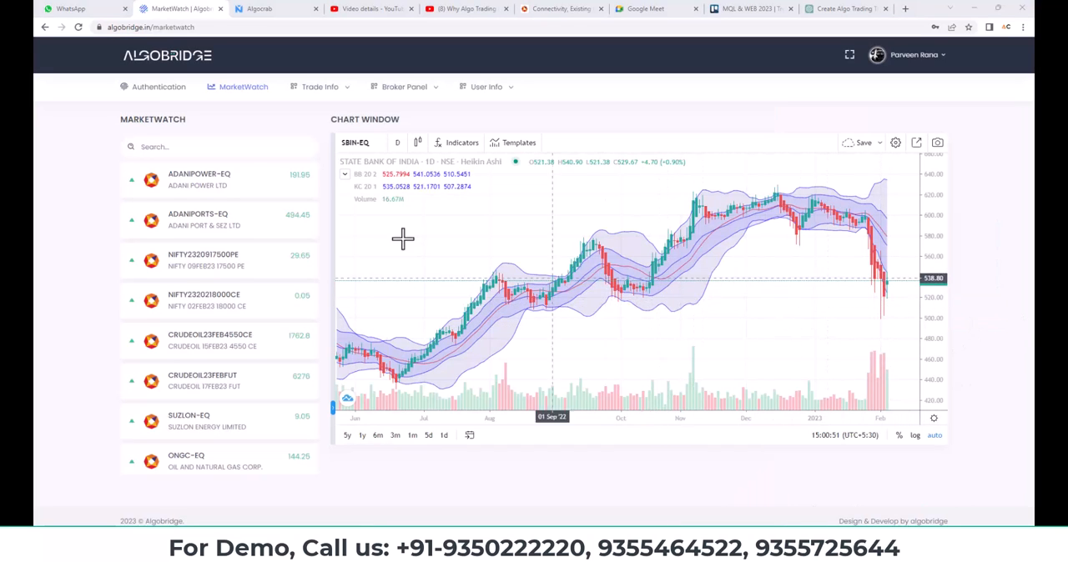
# Generate a new Angel Broking access token on the Authentication page and select it.
pyautogui.click(159, 86)
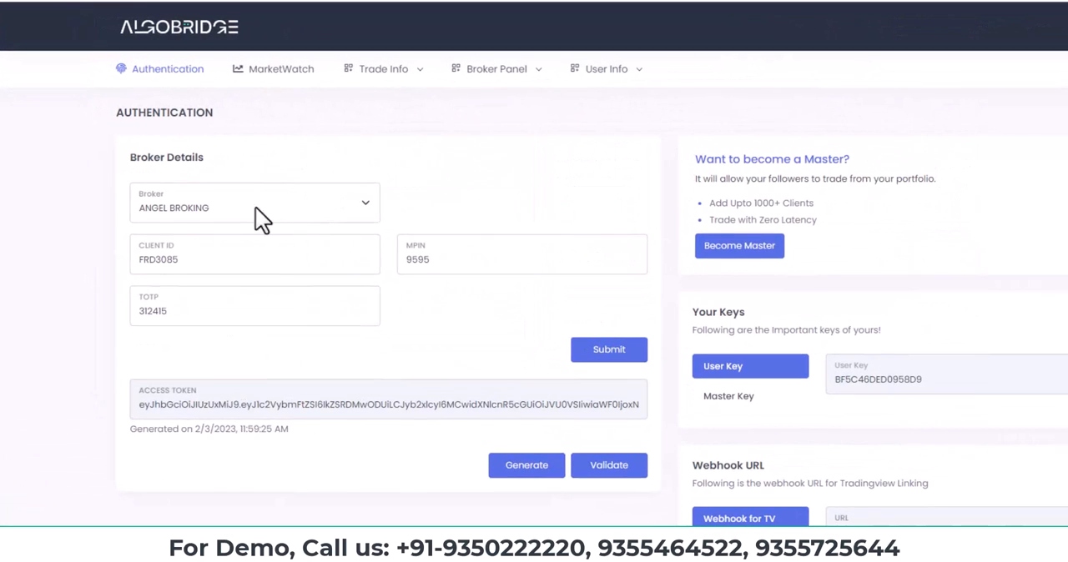
pyautogui.click(254, 311)
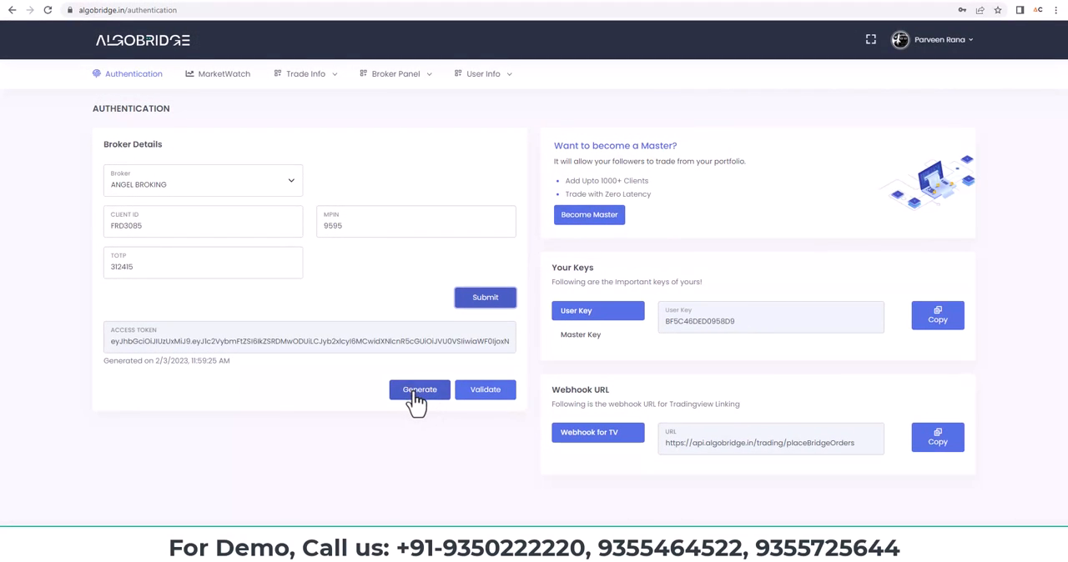
pyautogui.moveTo(240, 401)
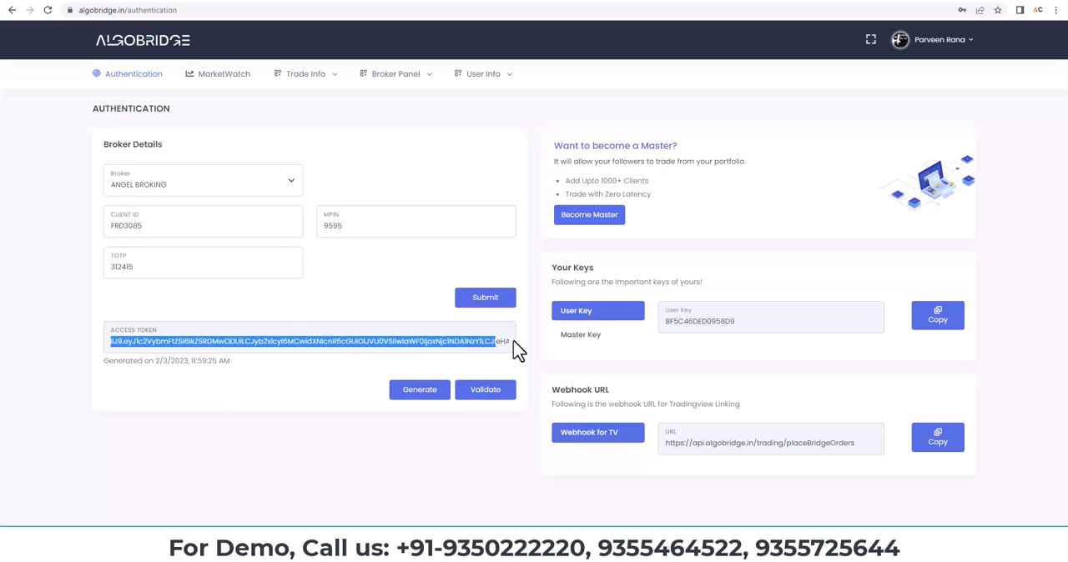
pyautogui.click(419, 390)
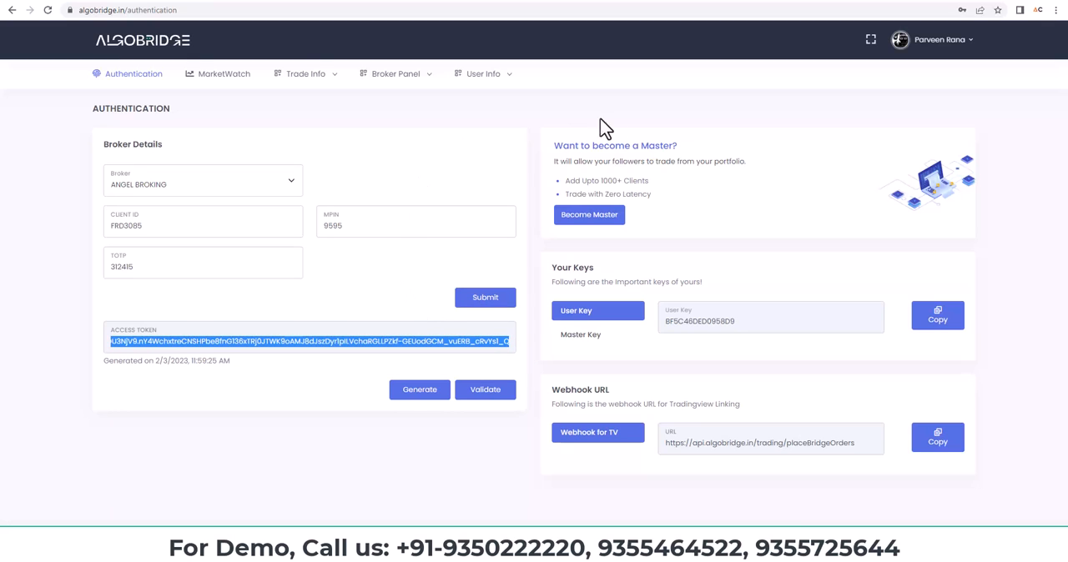
pyautogui.click(395, 73)
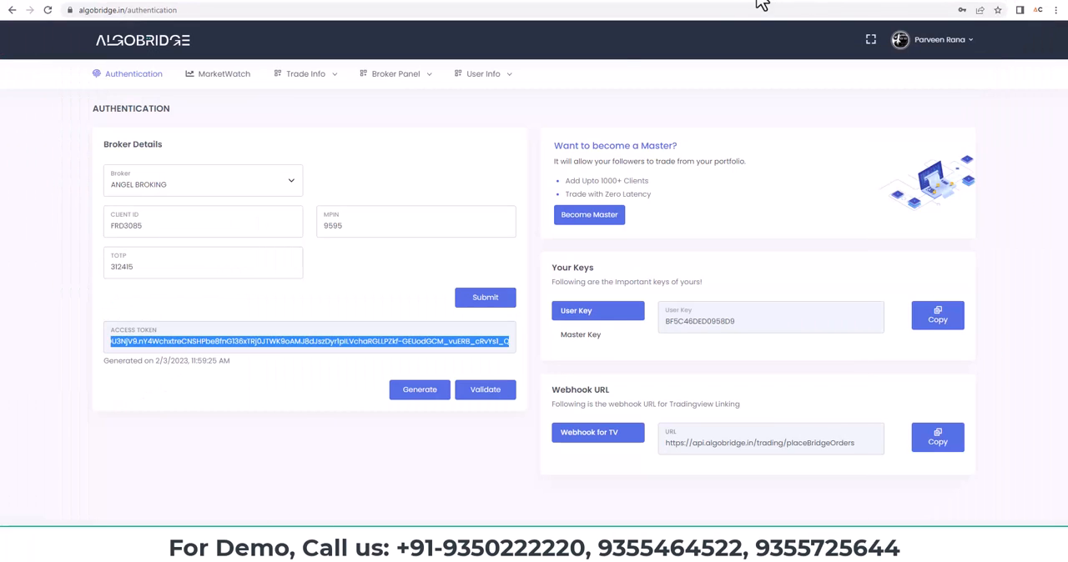
pyautogui.moveTo(465, 135)
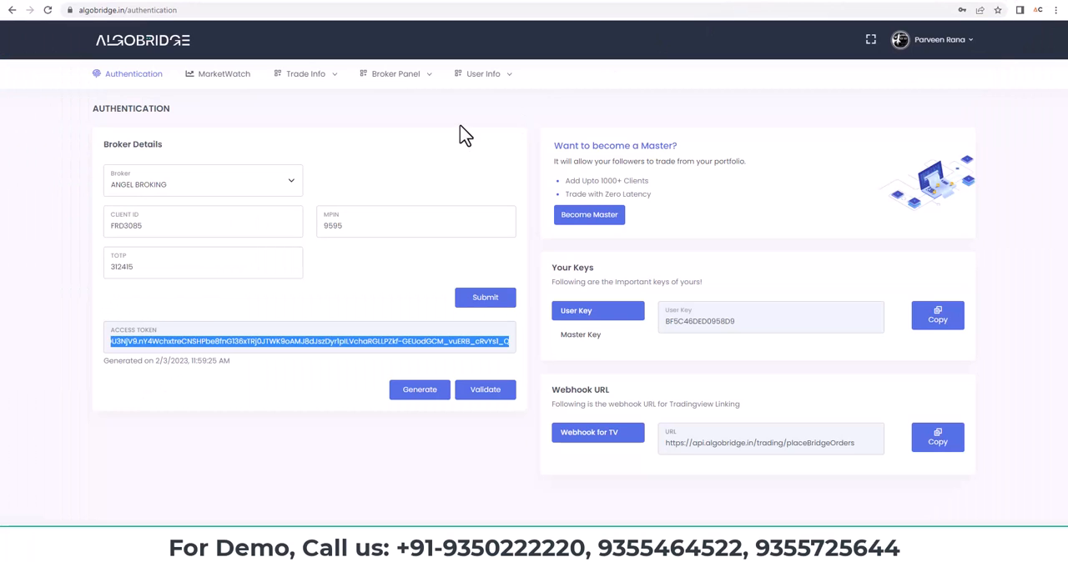
pyautogui.moveTo(970, 52)
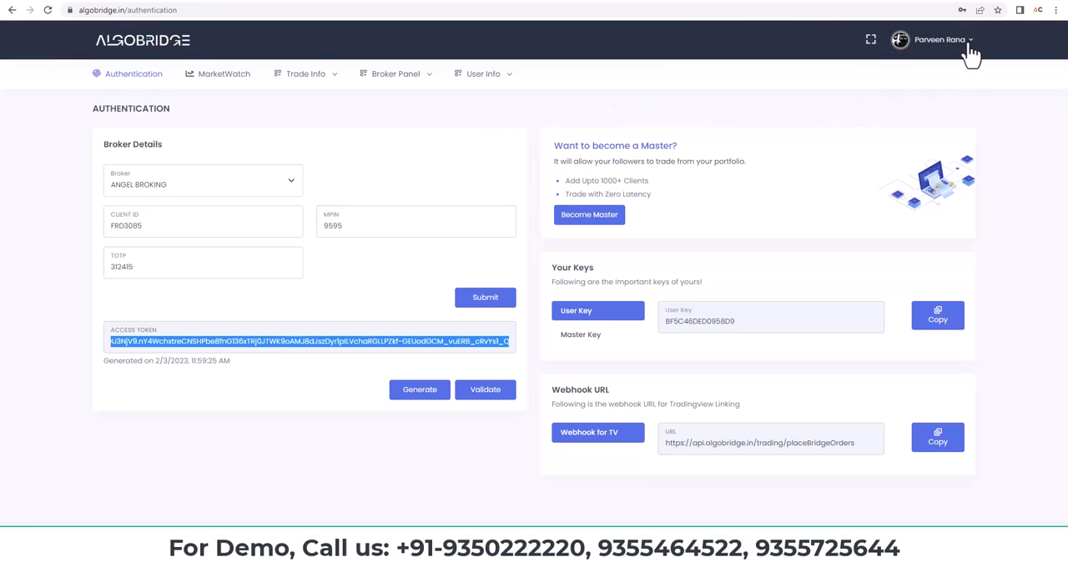
# Download the RANGE BREAKOUT indicator from the Freebies page in the profile menu.
pyautogui.click(935, 39)
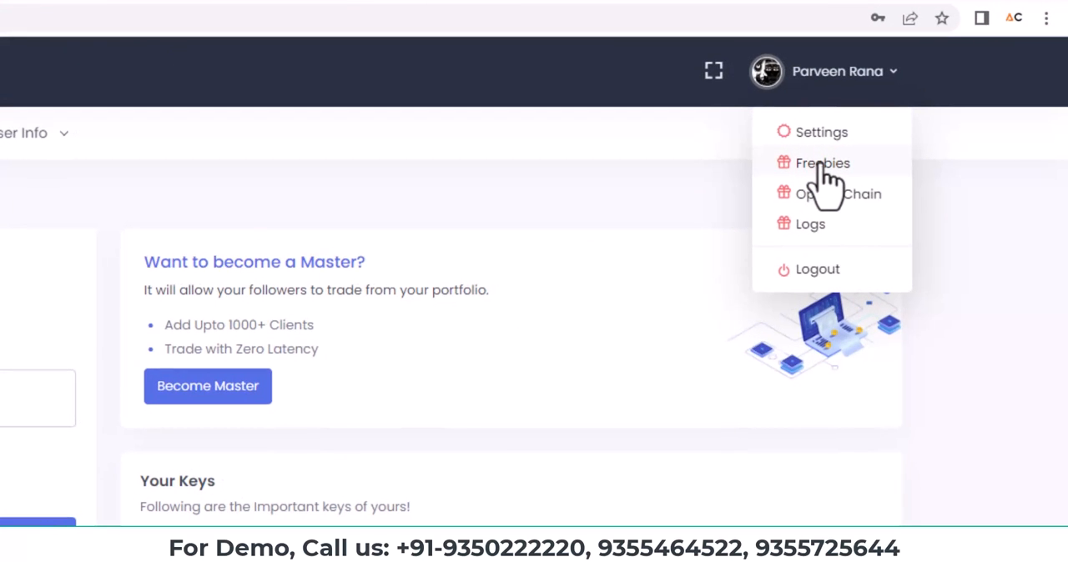
pyautogui.click(822, 163)
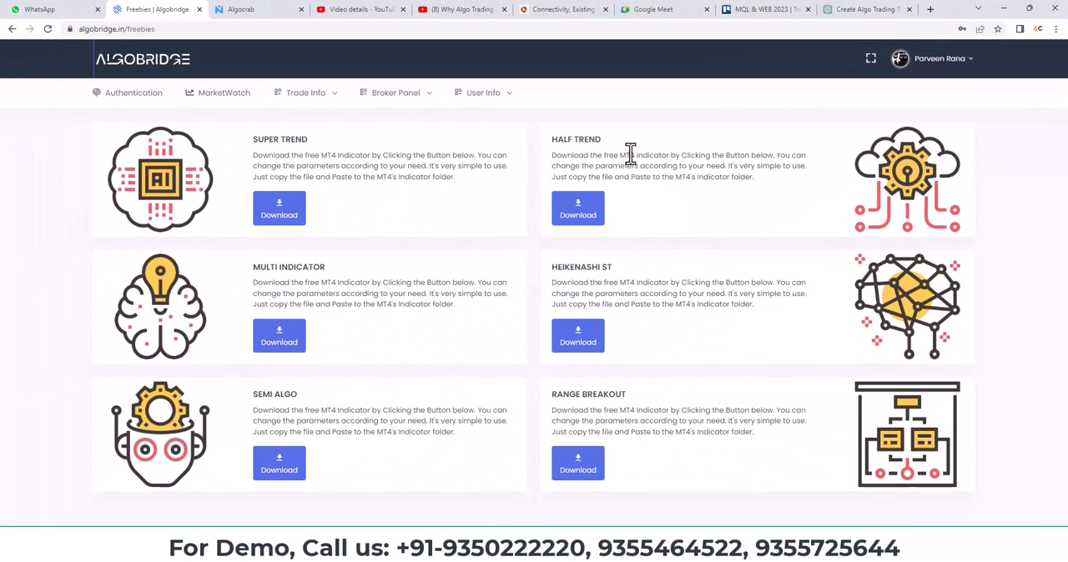
pyautogui.moveTo(570, 410)
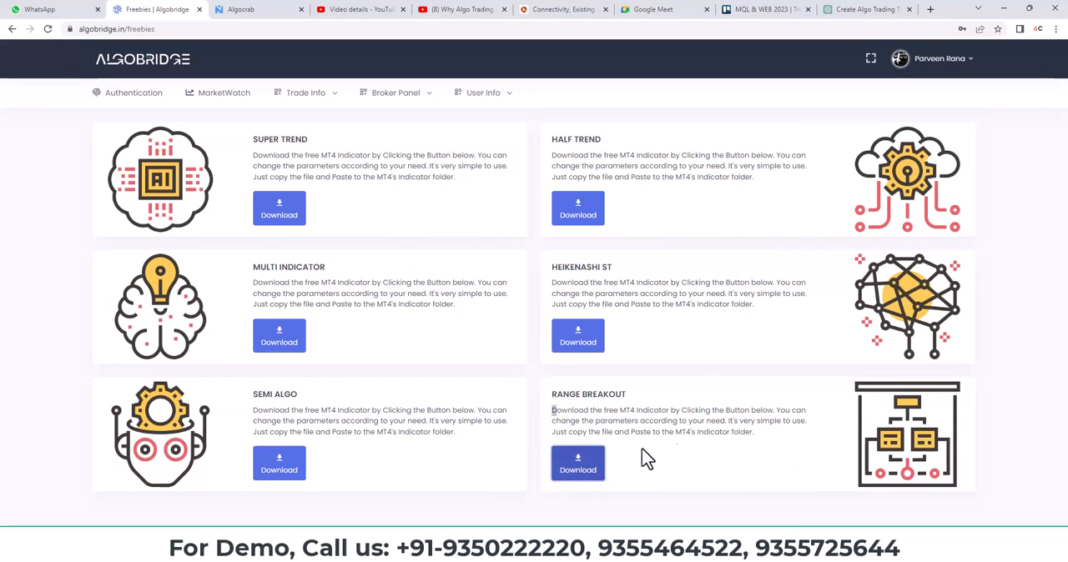
pyautogui.click(396, 92)
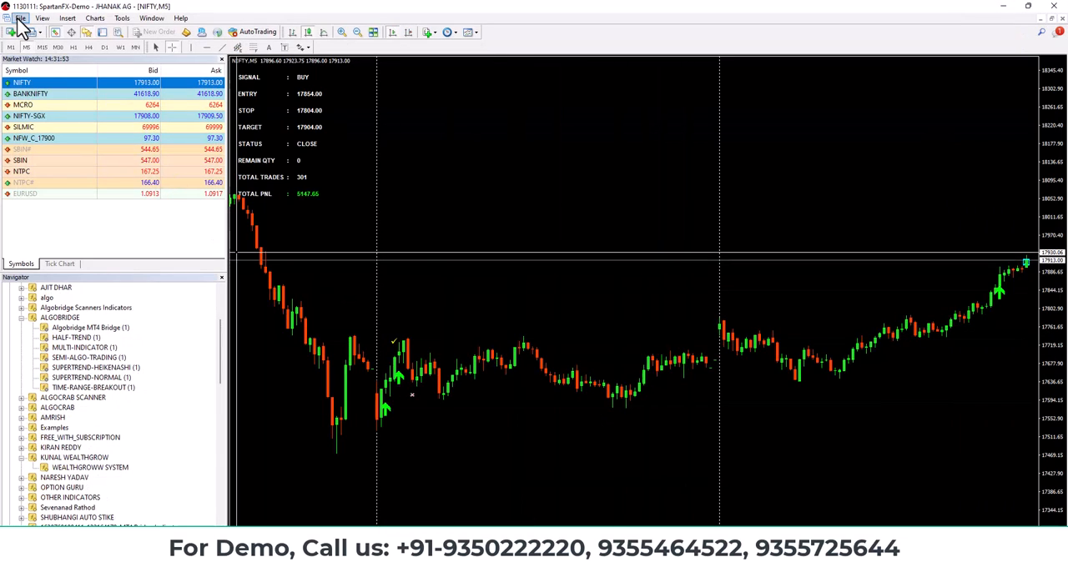
# Open MetaTrader 4's data folder and go into MQL4 > Indicators.
pyautogui.click(21, 18)
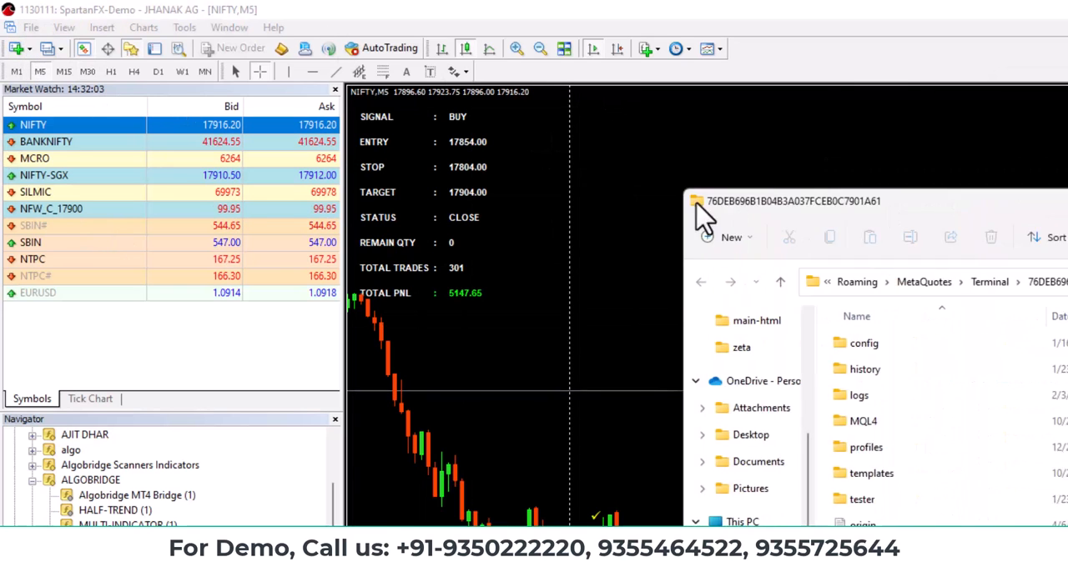
pyautogui.doubleClick(863, 420)
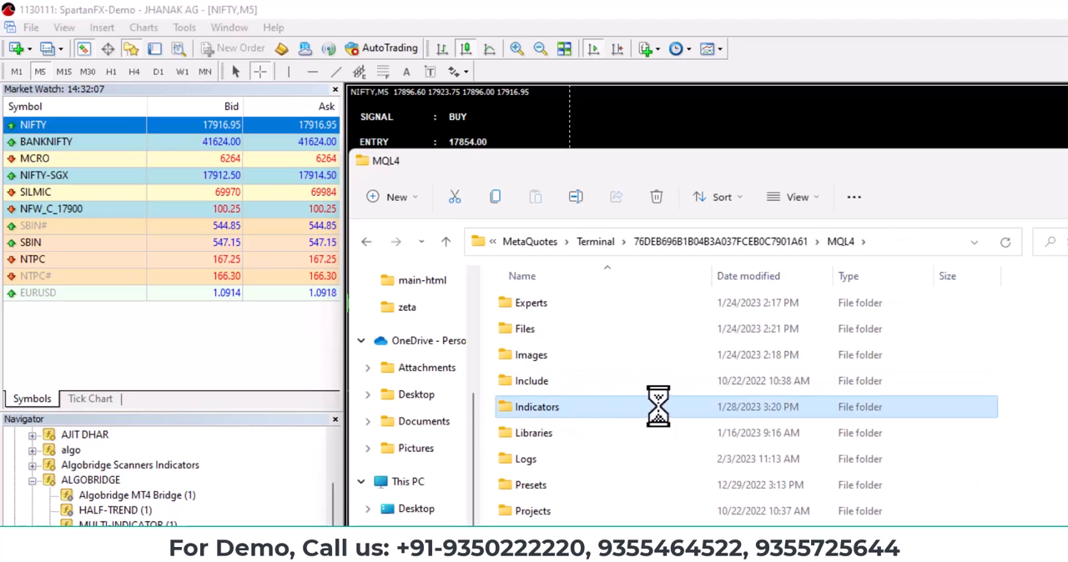
pyautogui.doubleClick(537, 406)
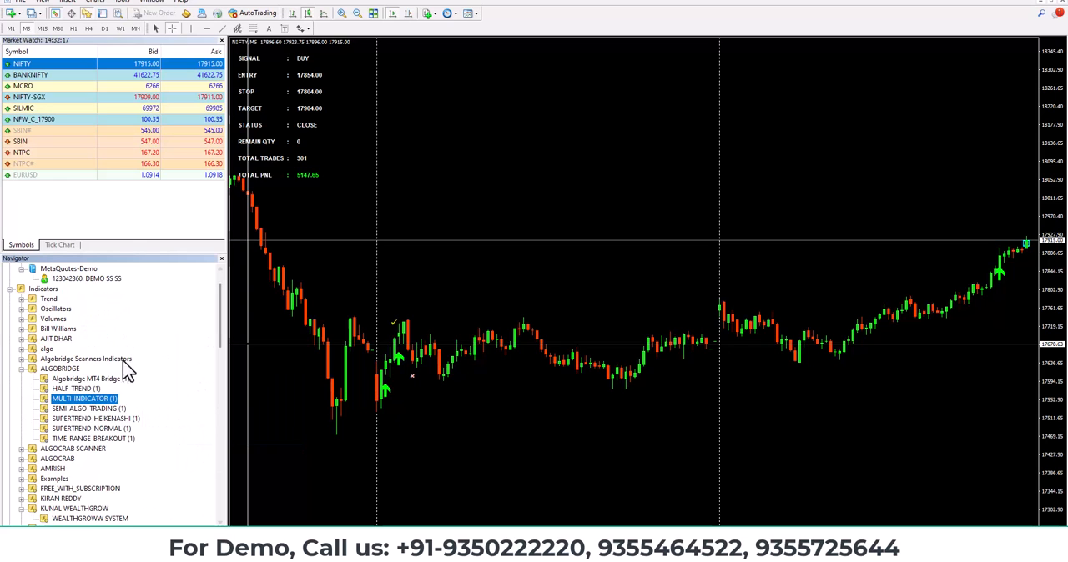
pyautogui.moveTo(171, 422)
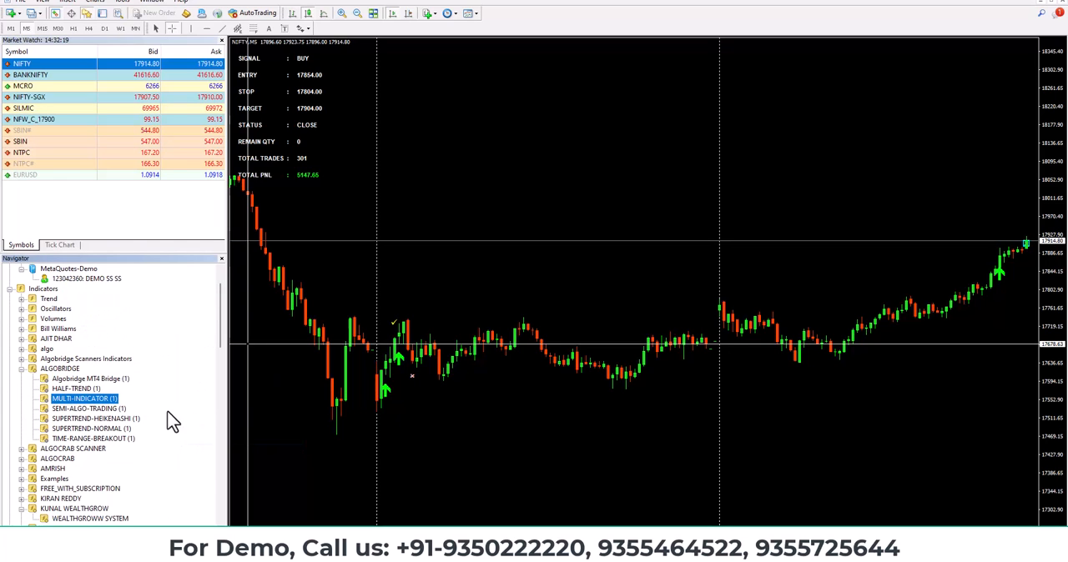
pyautogui.moveTo(113, 446)
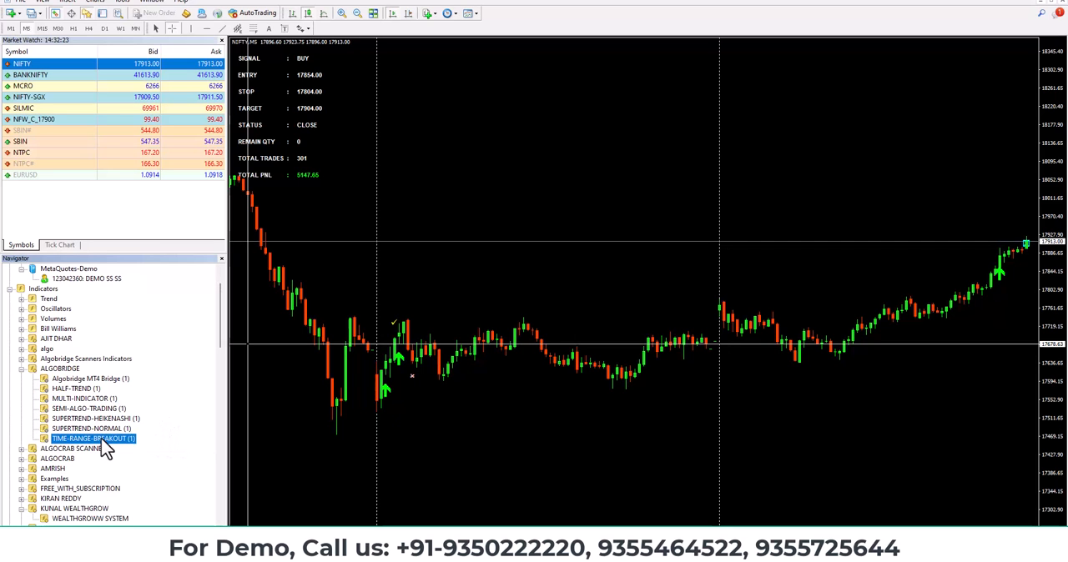
# Attach TIME-RANGE-BREAKOUT to the NIFTY chart and adjust the Time Range From start time.
pyautogui.doubleClick(91, 438)
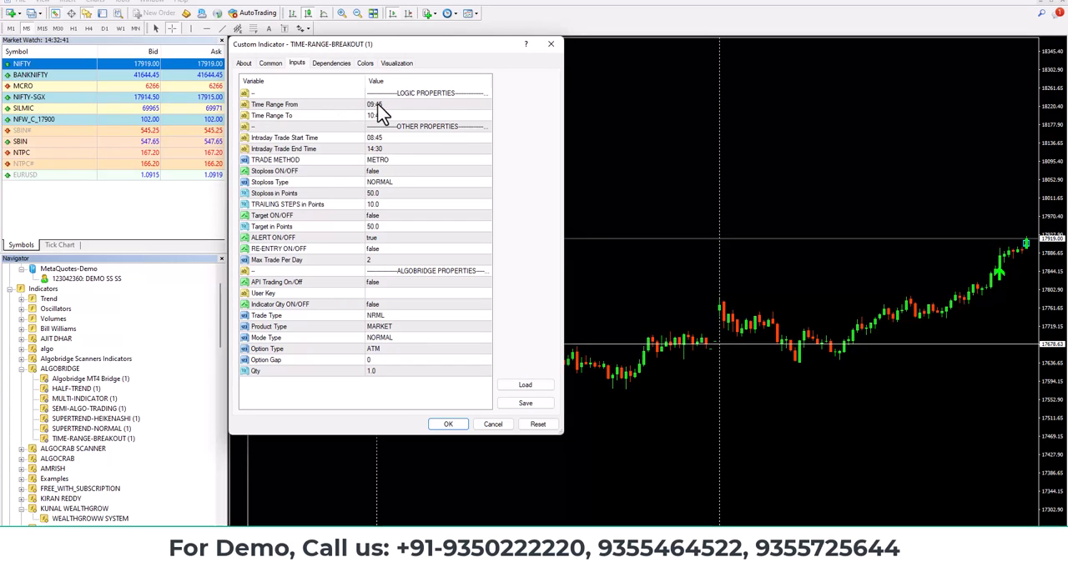
pyautogui.click(376, 104)
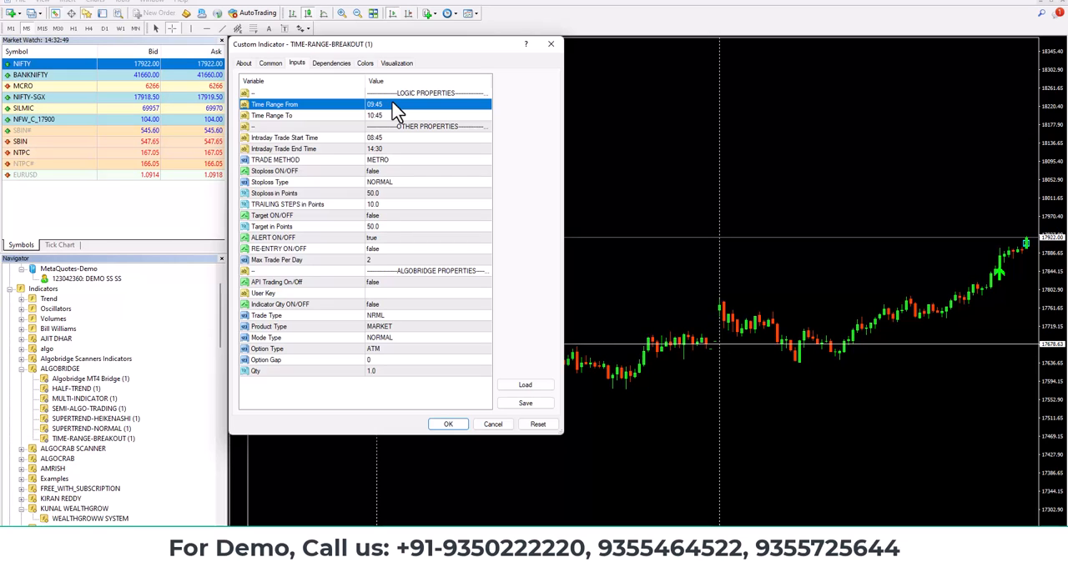
pyautogui.click(375, 93)
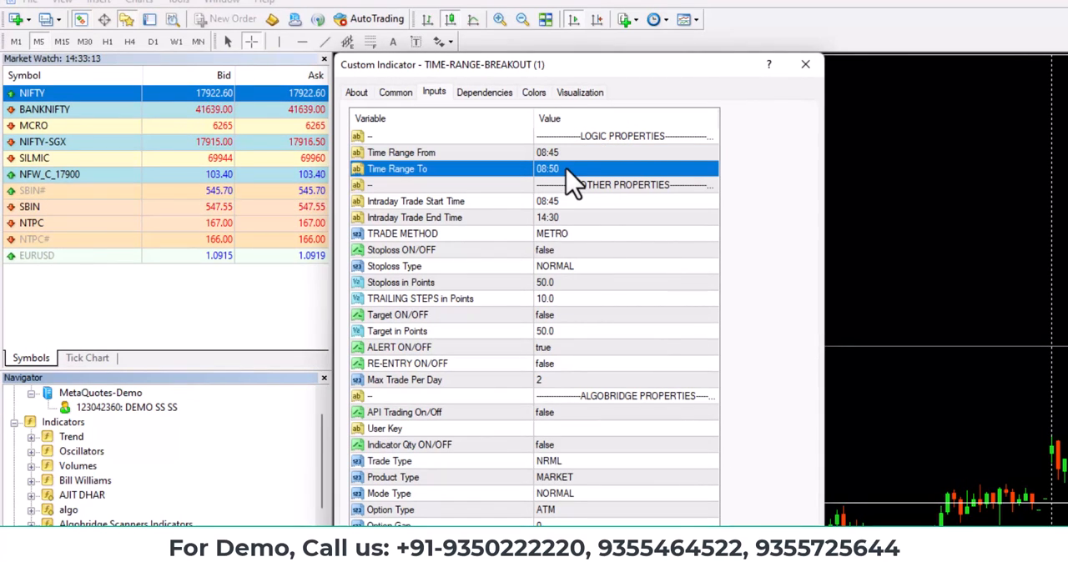
pyautogui.moveTo(575, 221)
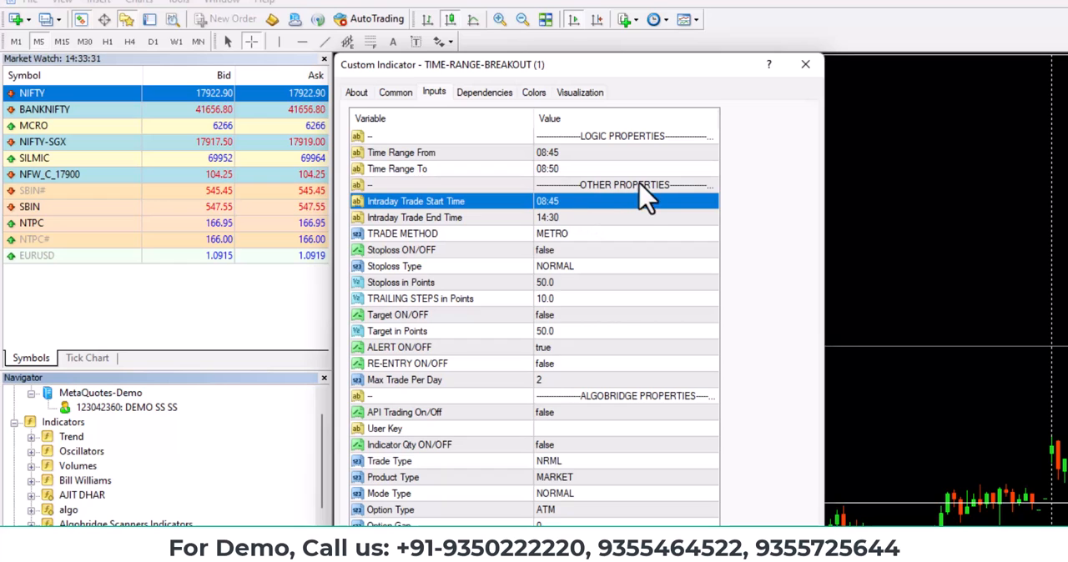
pyautogui.moveTo(563, 238)
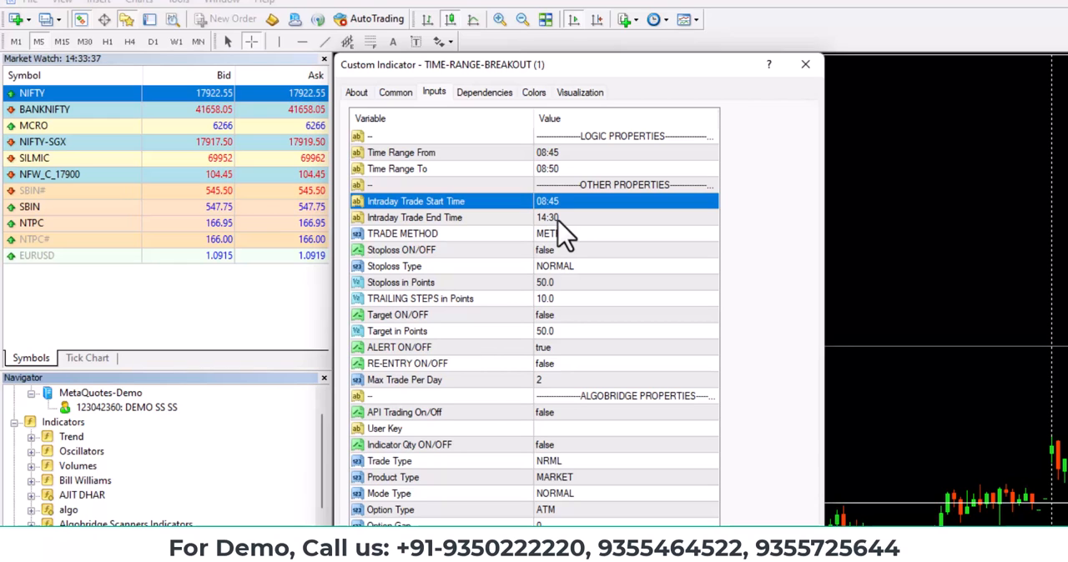
pyautogui.moveTo(554, 250)
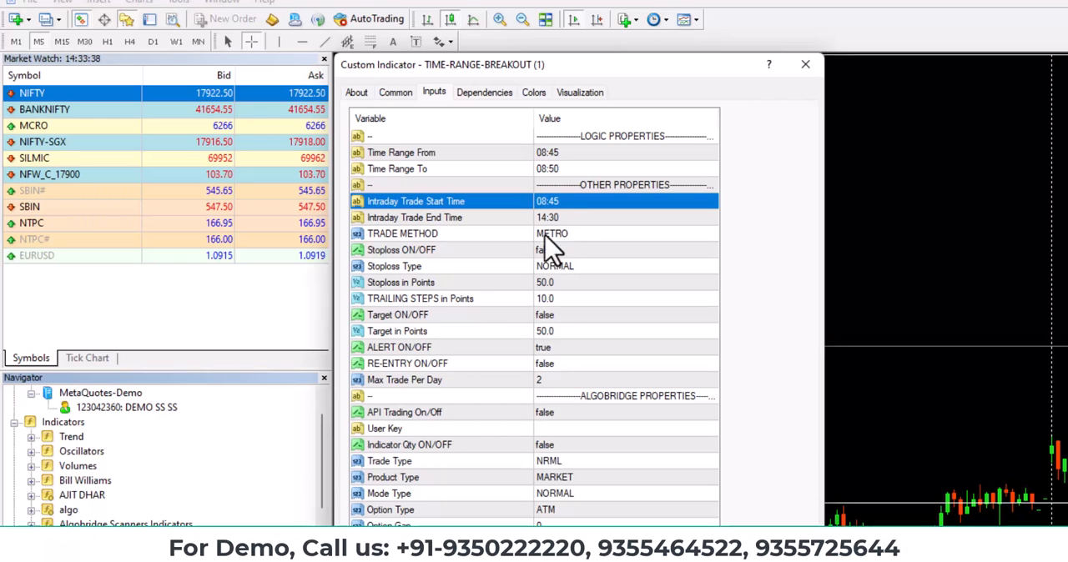
pyautogui.moveTo(571, 280)
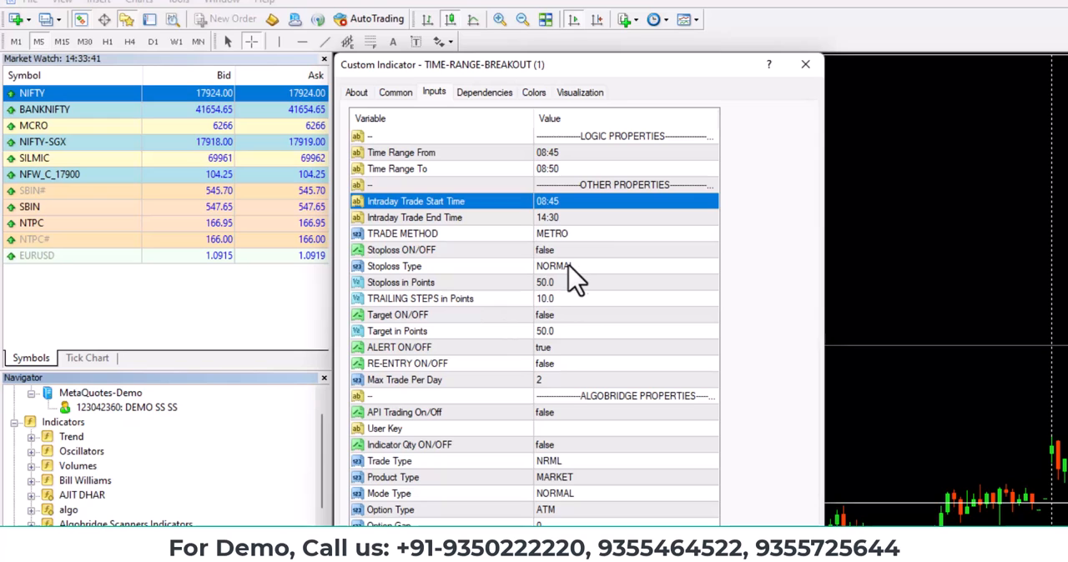
pyautogui.moveTo(579, 278)
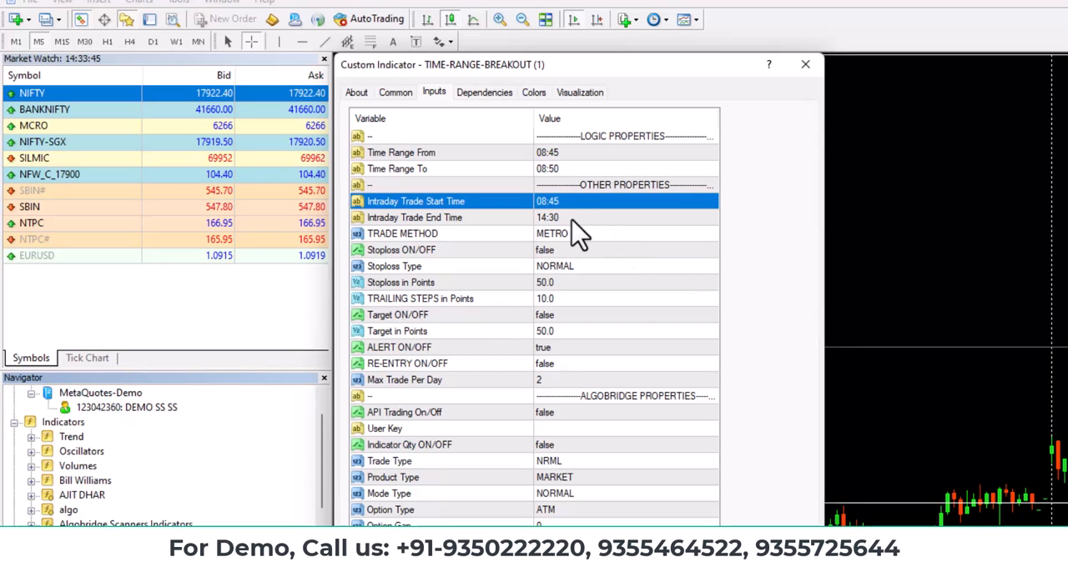
# Set TRADE METHOD to METRO and stoploss true with NORMAL type at 50 points.
pyautogui.click(550, 234)
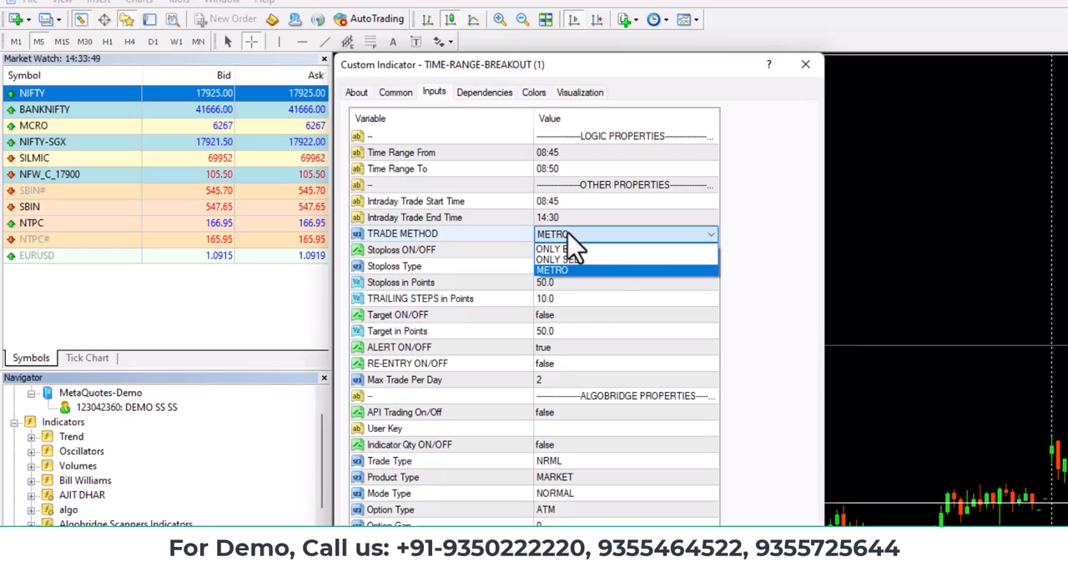
pyautogui.moveTo(576, 259)
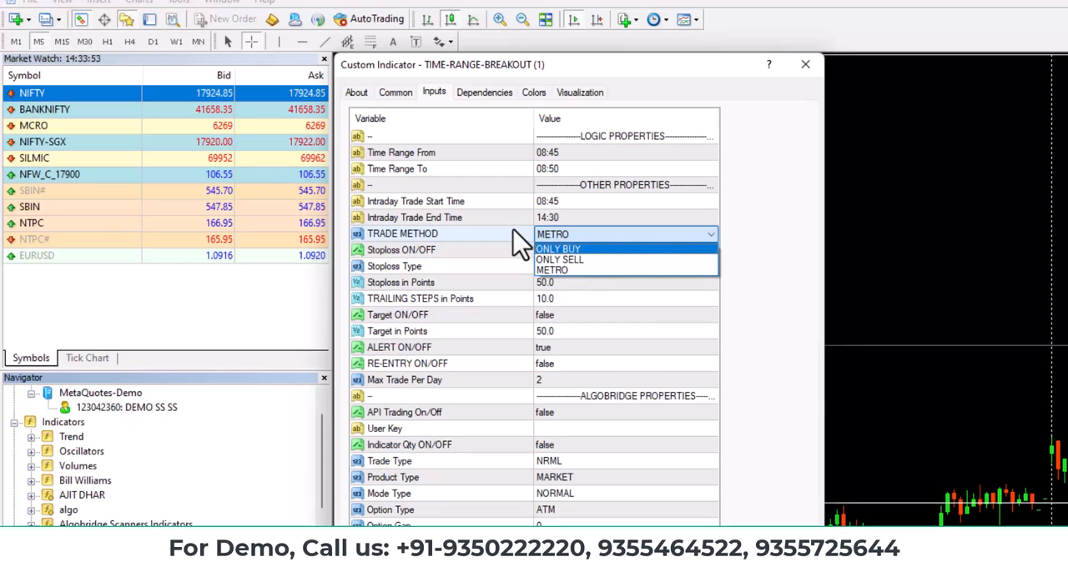
pyautogui.click(550, 269)
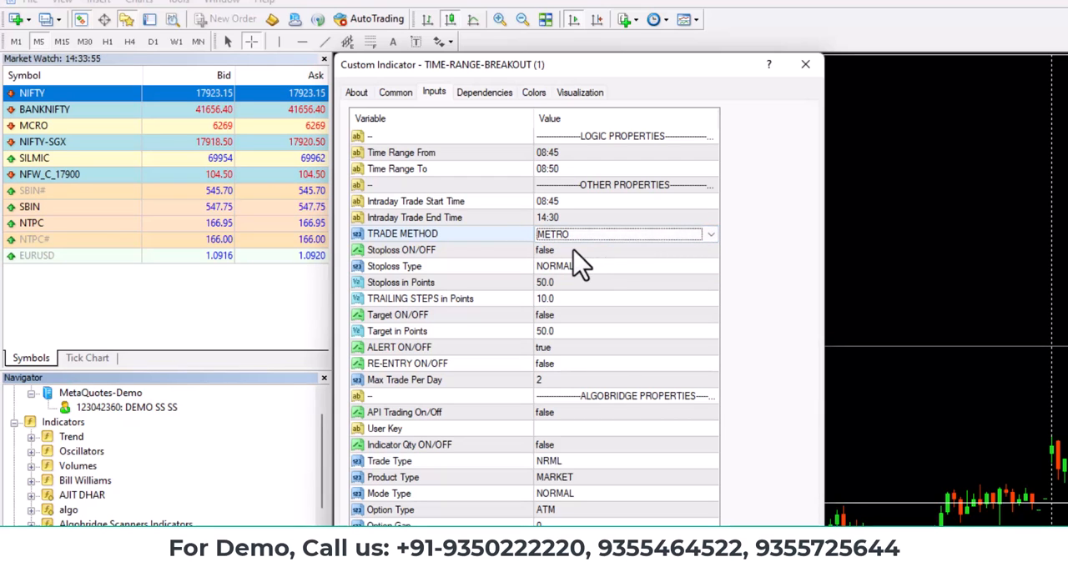
pyautogui.click(545, 250)
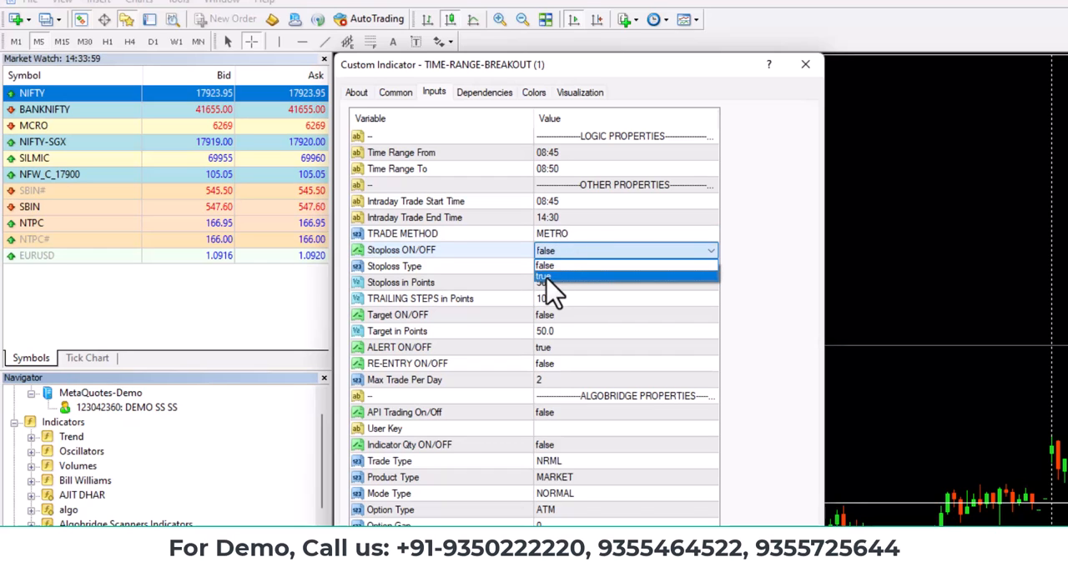
pyautogui.click(547, 276)
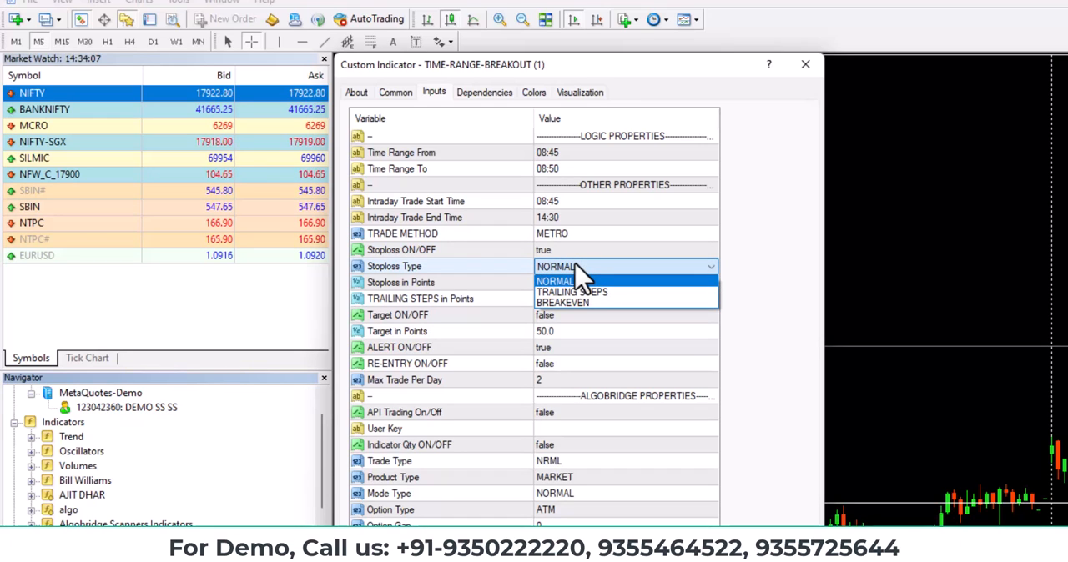
pyautogui.click(554, 281)
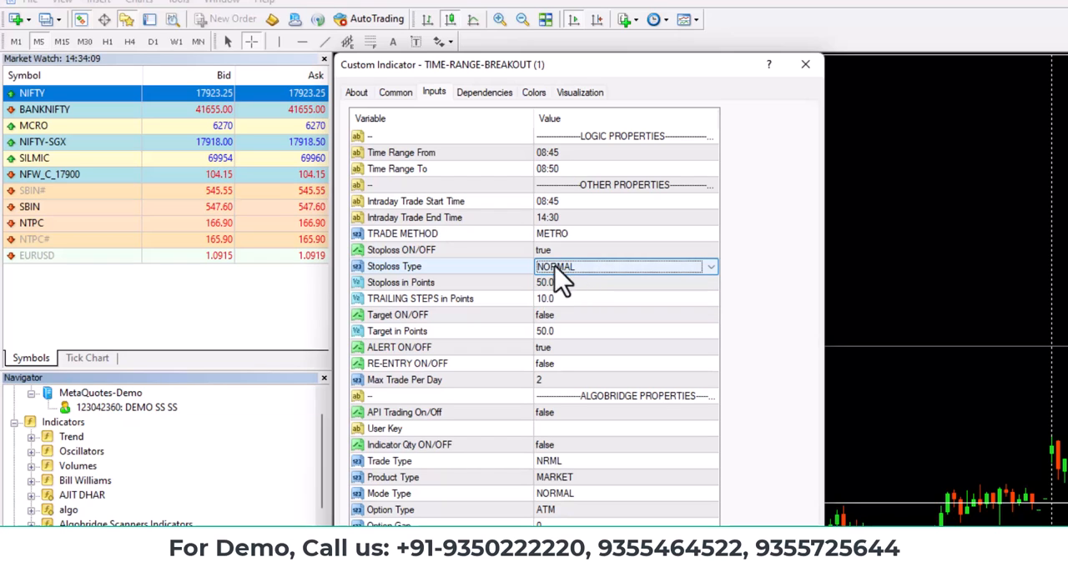
pyautogui.click(542, 282)
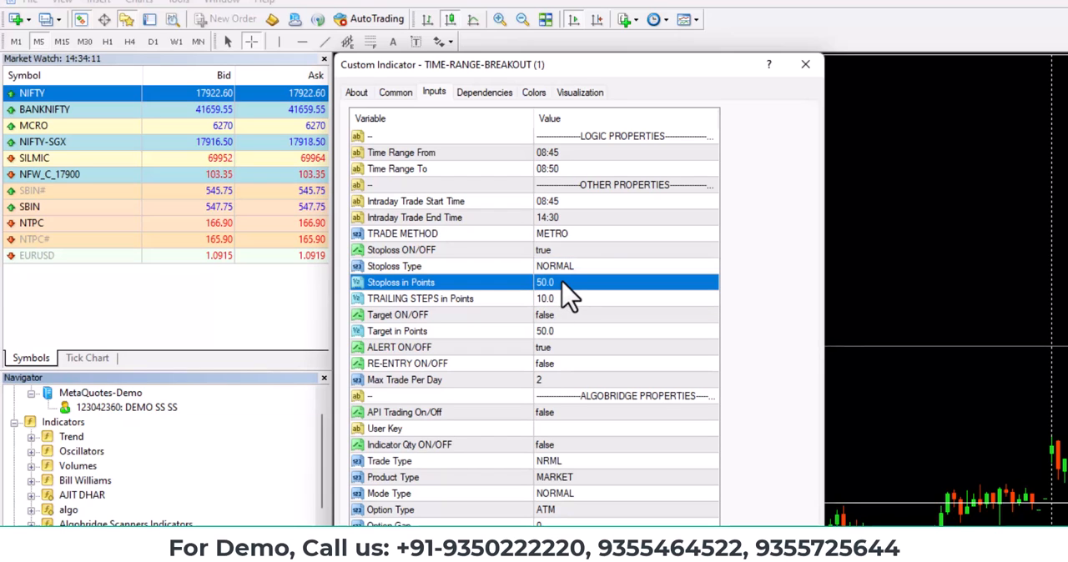
# Set Target ON/OFF to true, keeping alerts enabled and re-entry off.
pyautogui.click(626, 315)
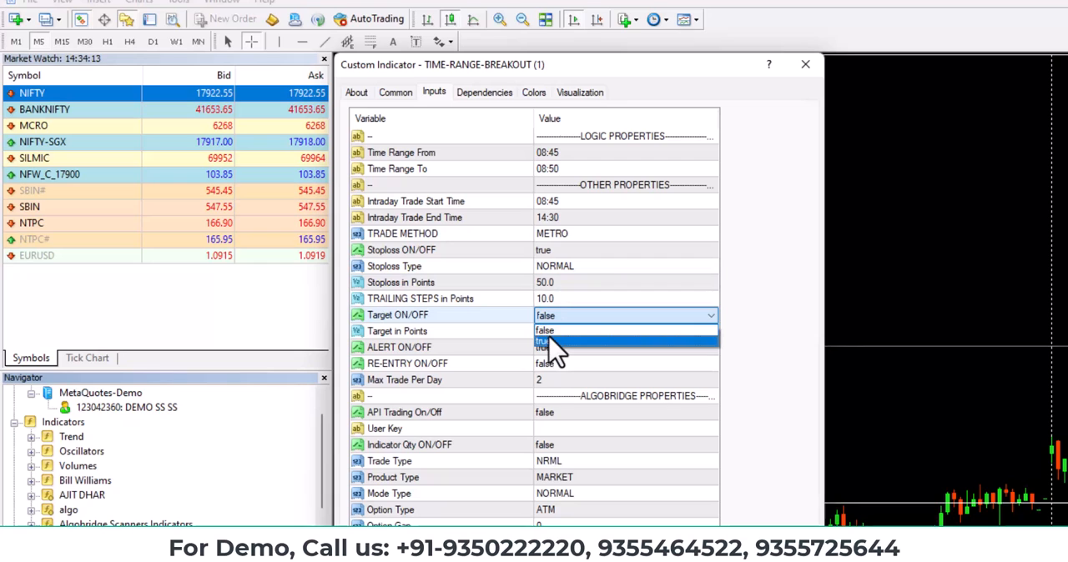
pyautogui.click(544, 342)
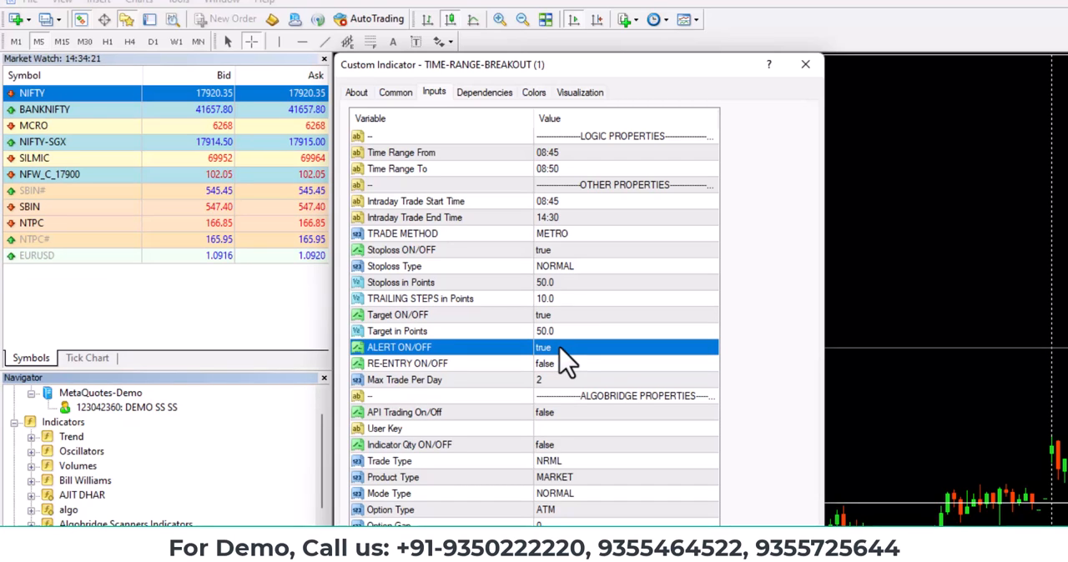
pyautogui.click(568, 363)
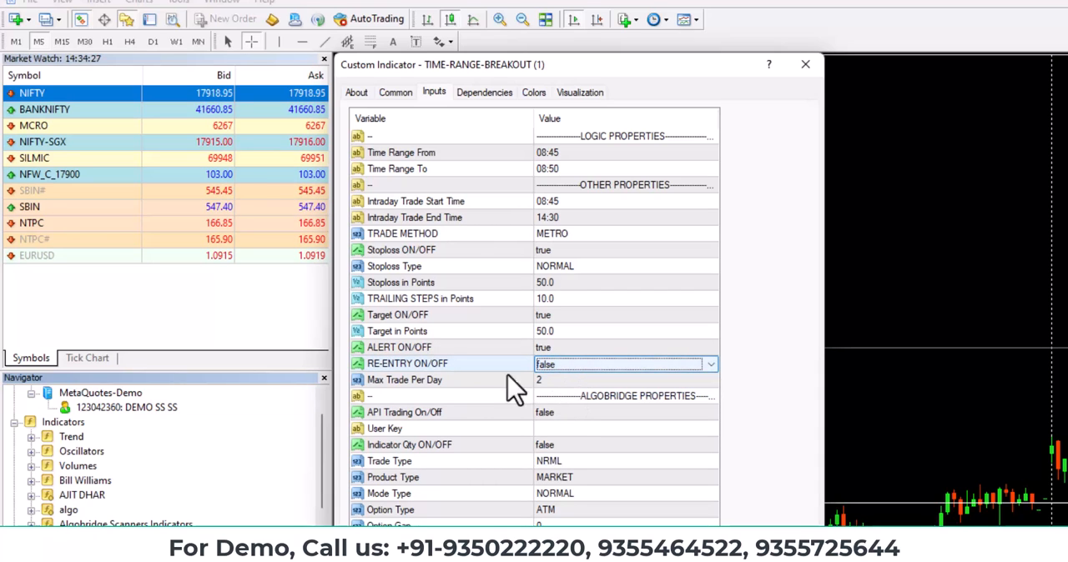
pyautogui.click(538, 379)
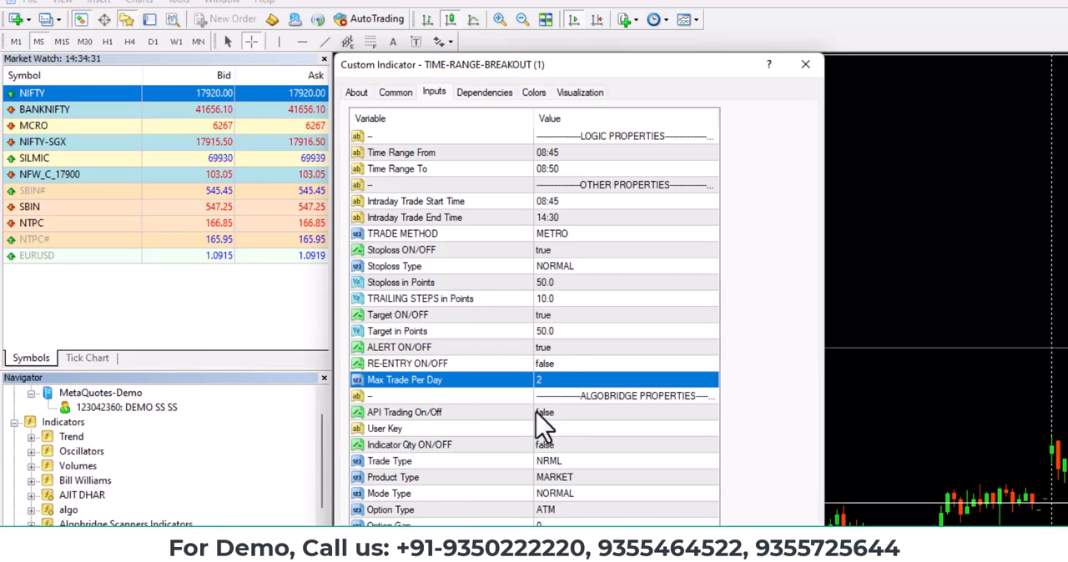
pyautogui.click(625, 395)
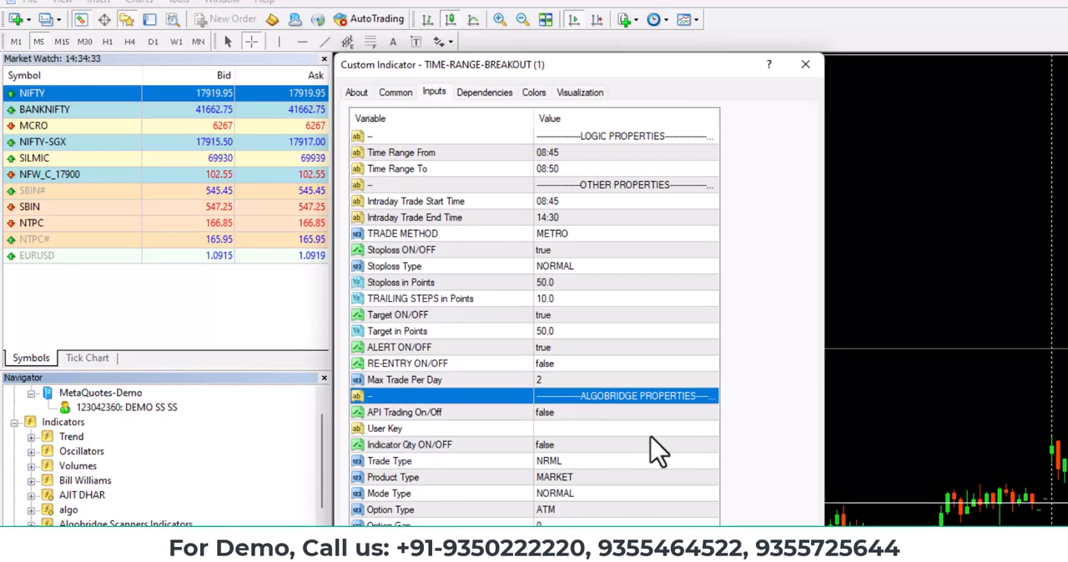
pyautogui.moveTo(559, 434)
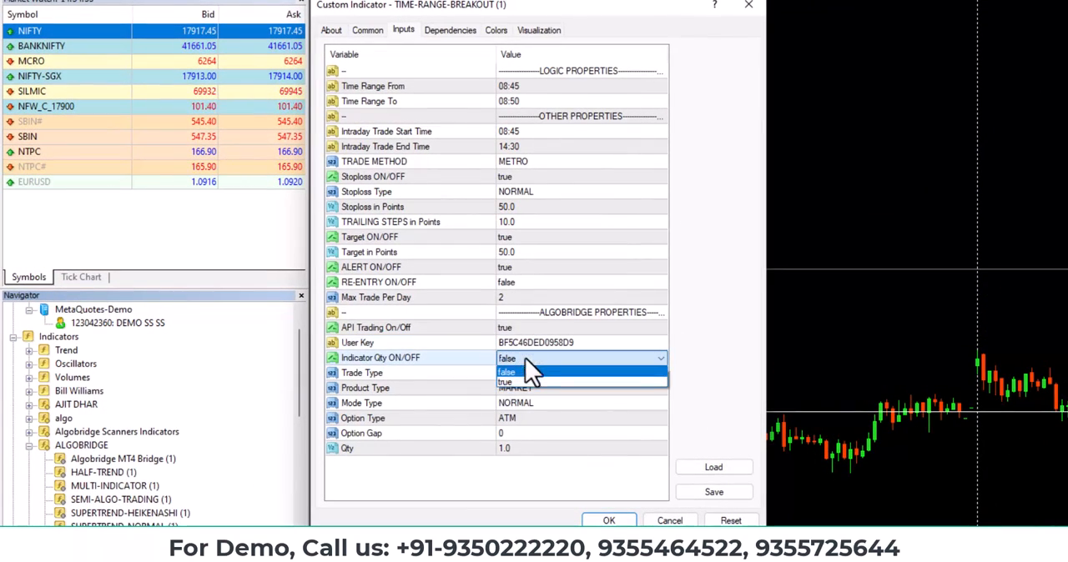
# Set Indicator Qty ON/OFF to false and apply the indicator to the NIFTY chart.
pyautogui.click(518, 372)
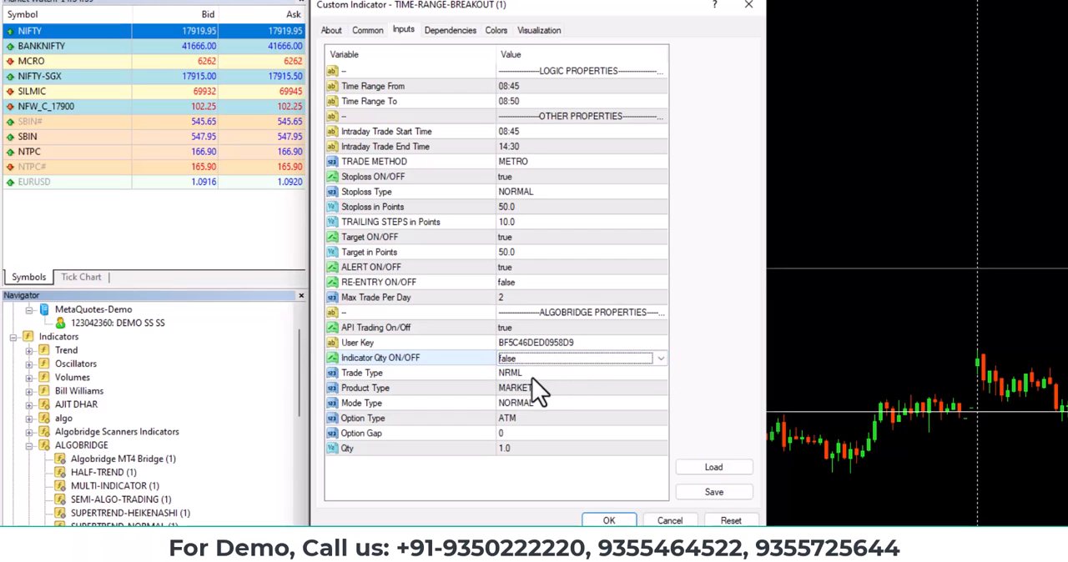
pyautogui.moveTo(601, 434)
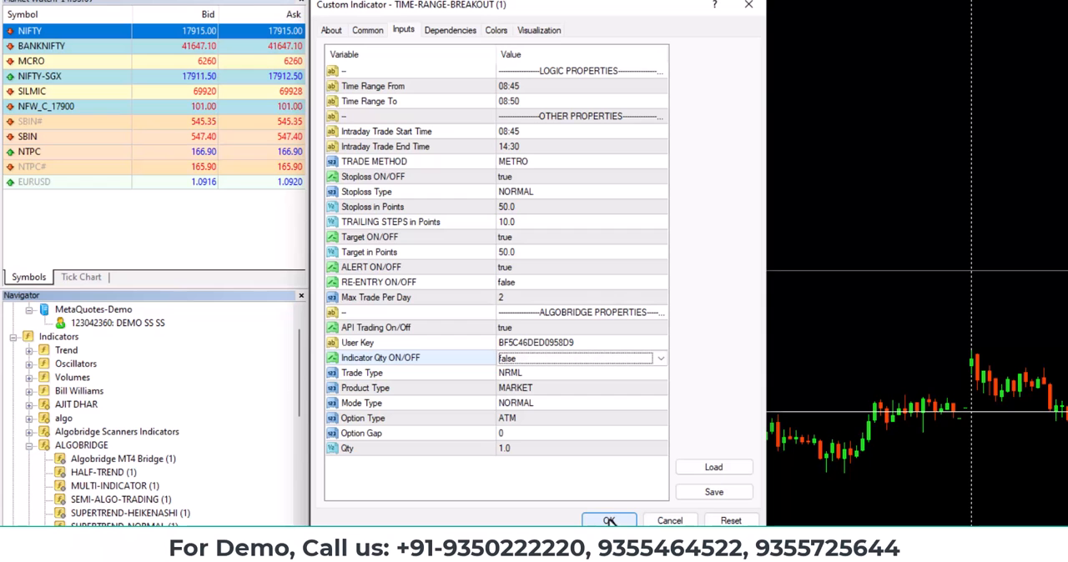
pyautogui.click(609, 521)
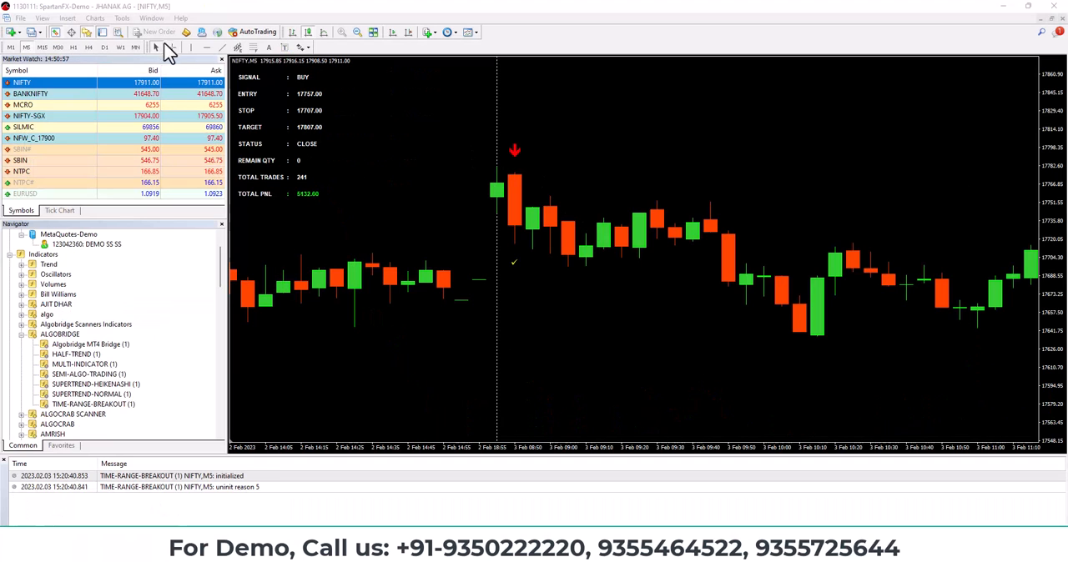
pyautogui.moveTo(509, 263)
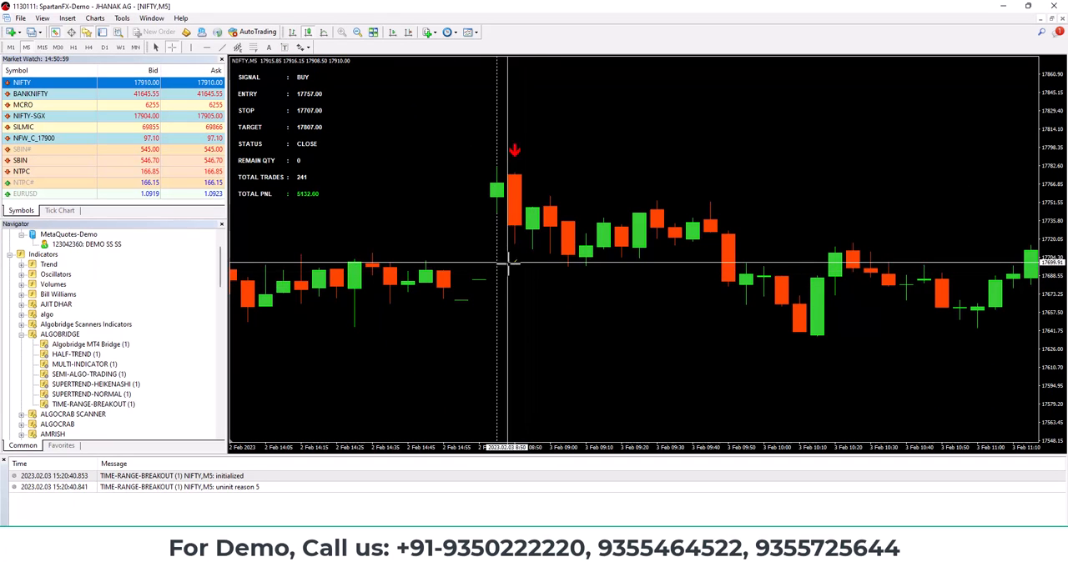
pyautogui.moveTo(516, 152)
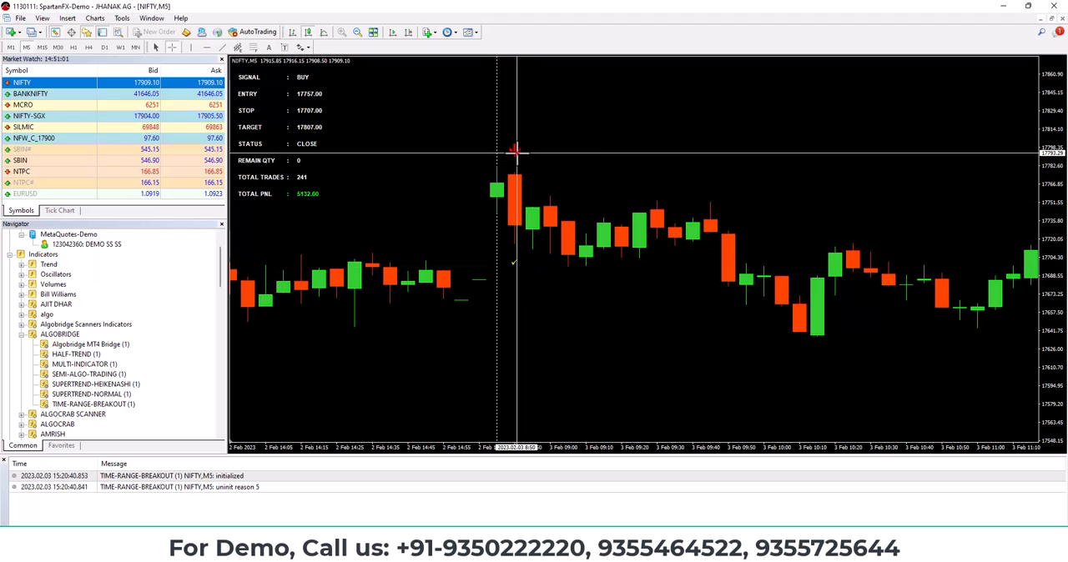
pyautogui.moveTo(494, 212)
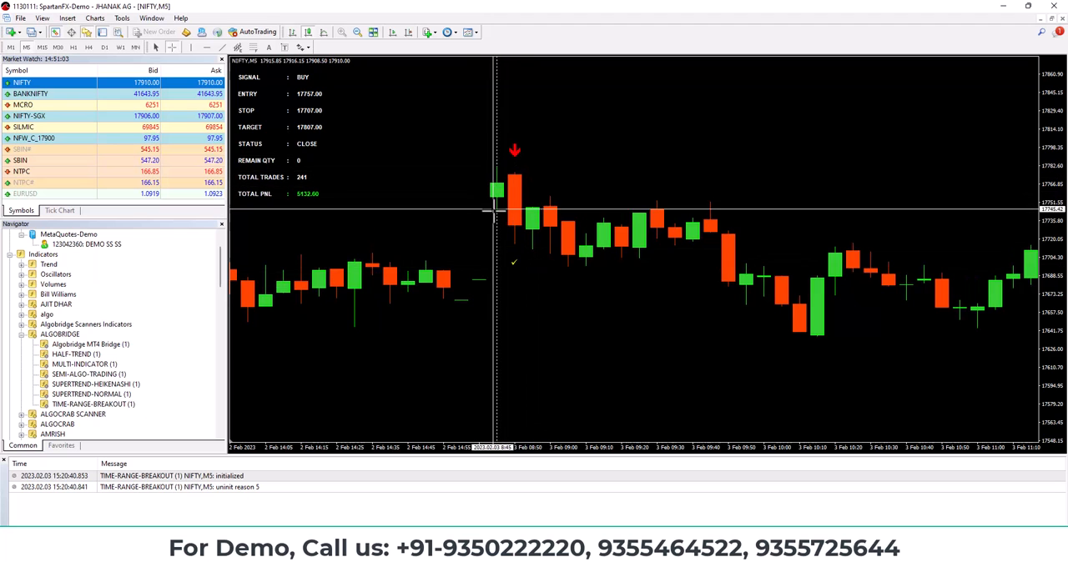
pyautogui.moveTo(630, 280)
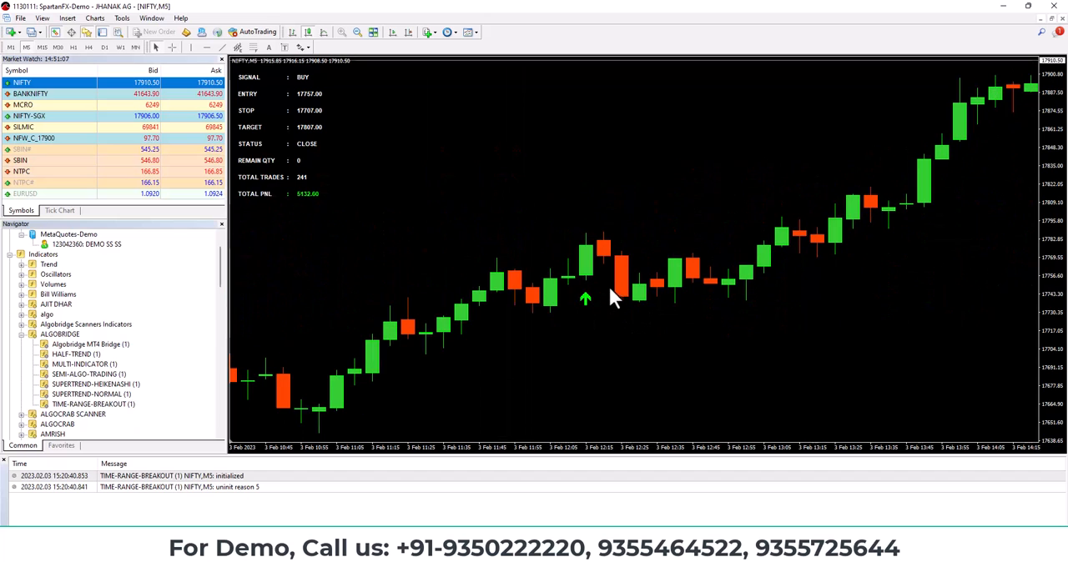
pyautogui.moveTo(596, 263)
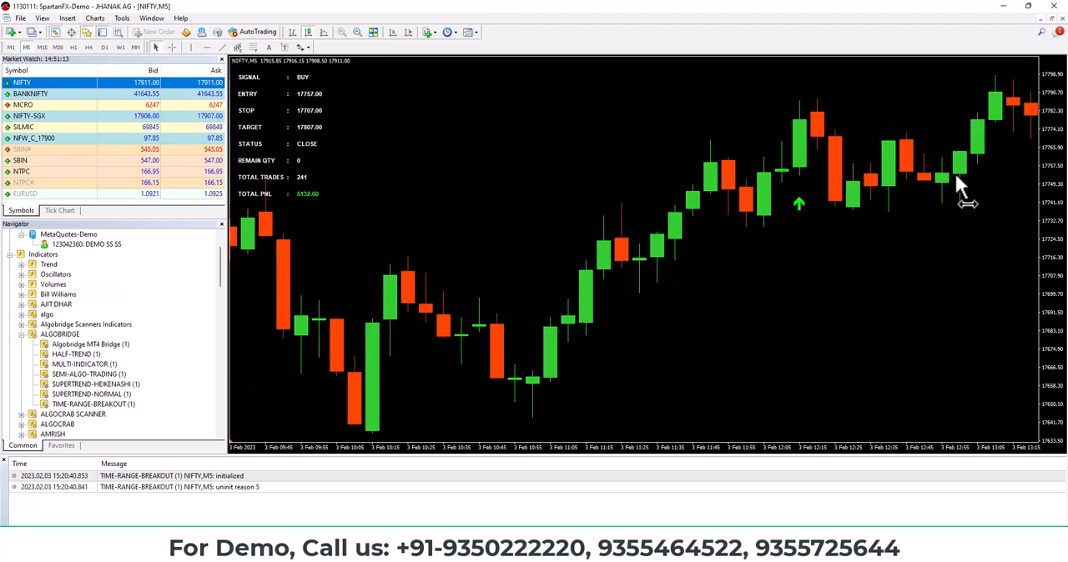
pyautogui.click(357, 32)
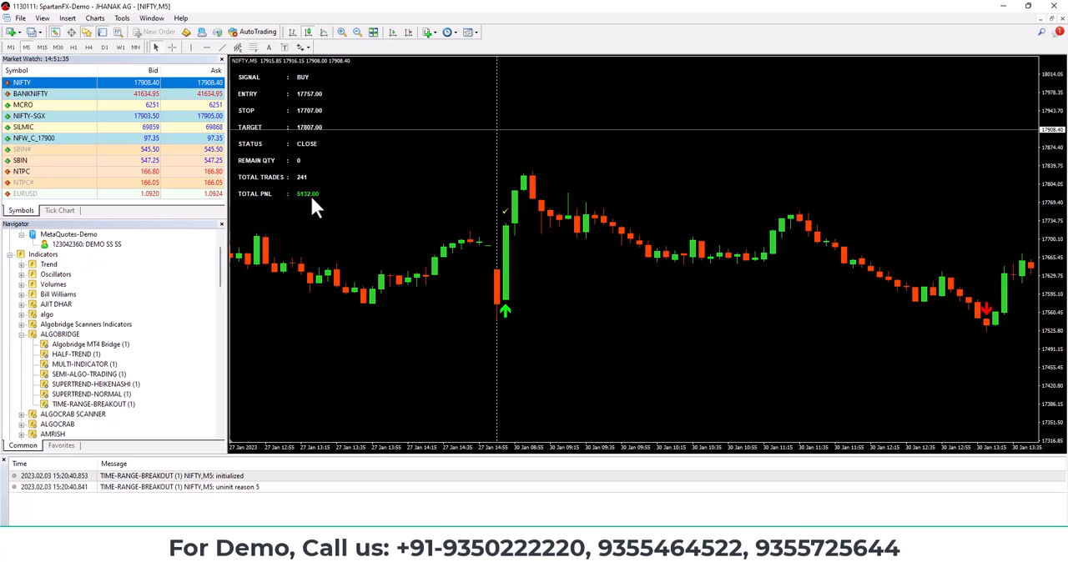
pyautogui.moveTo(338, 207)
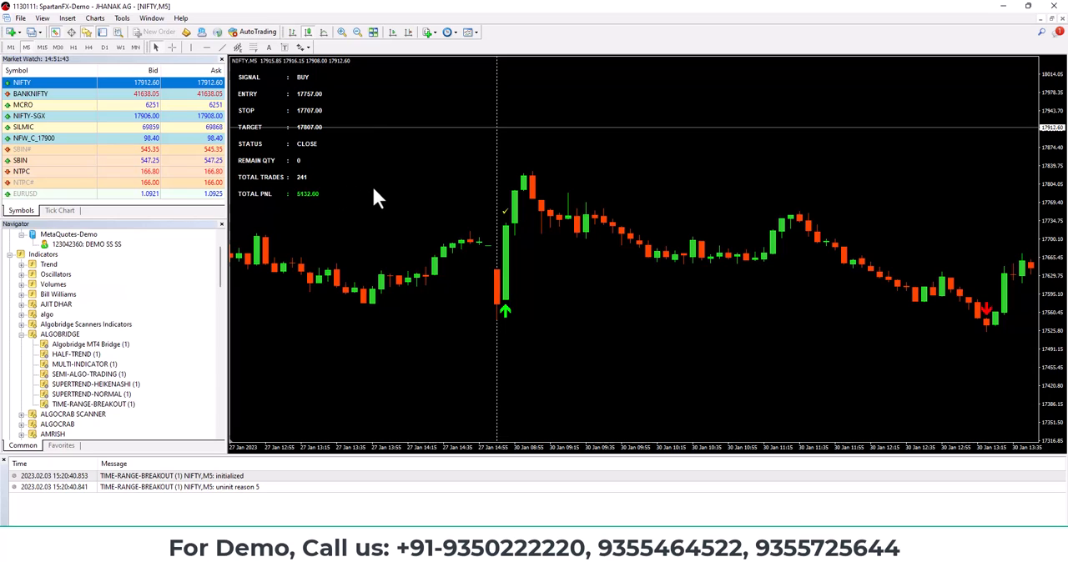
pyautogui.moveTo(509, 229)
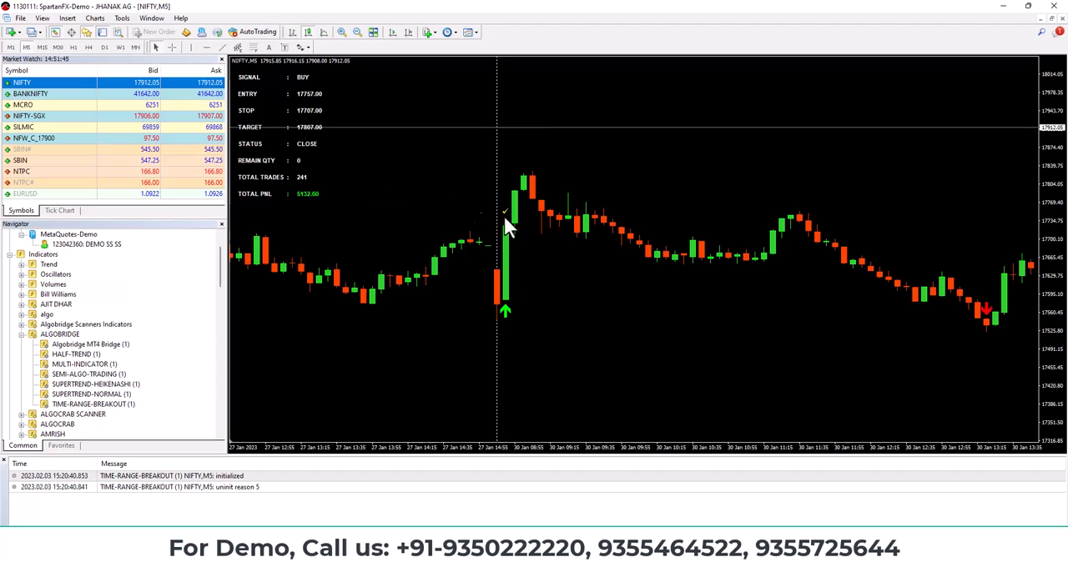
pyautogui.moveTo(509, 237)
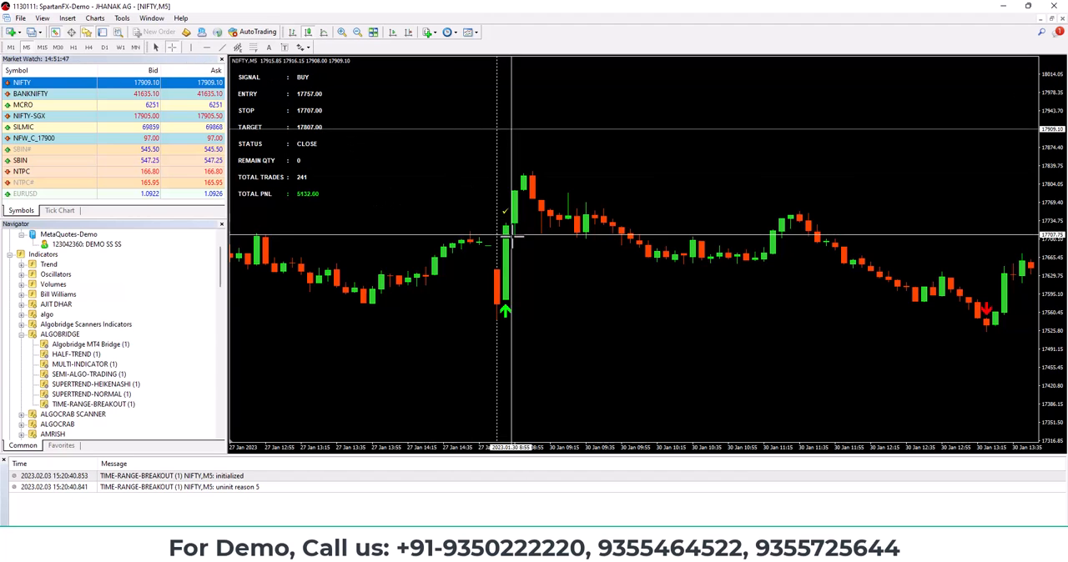
pyautogui.moveTo(507, 270)
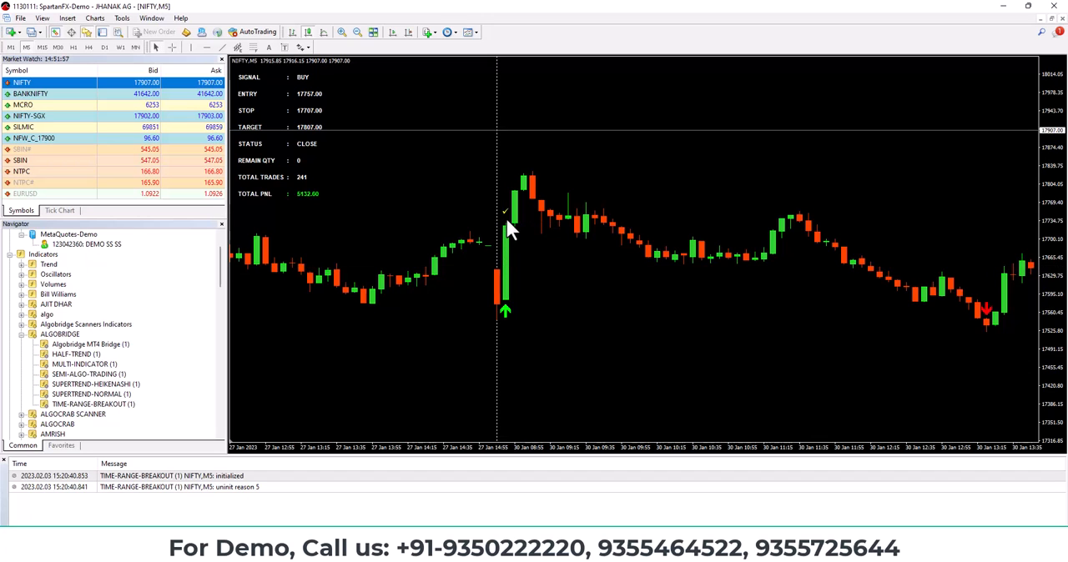
pyautogui.moveTo(380, 232)
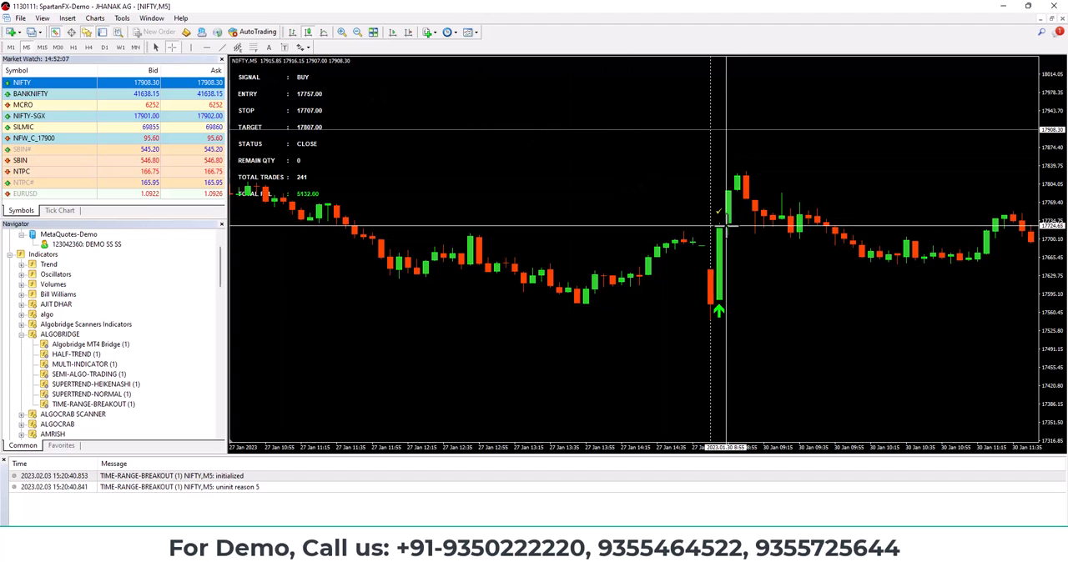
pyautogui.moveTo(741, 200)
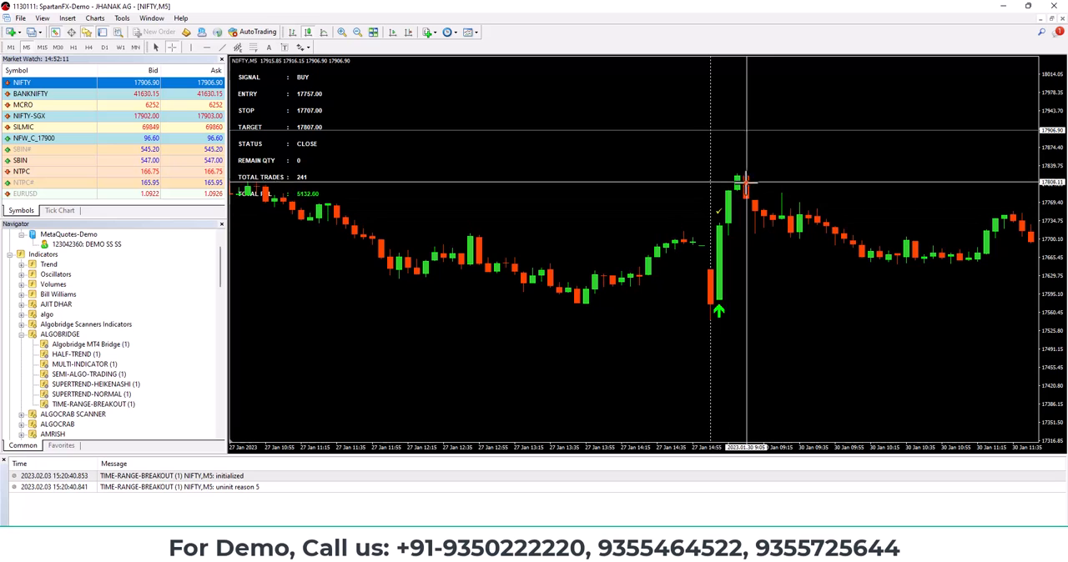
pyautogui.moveTo(783, 269)
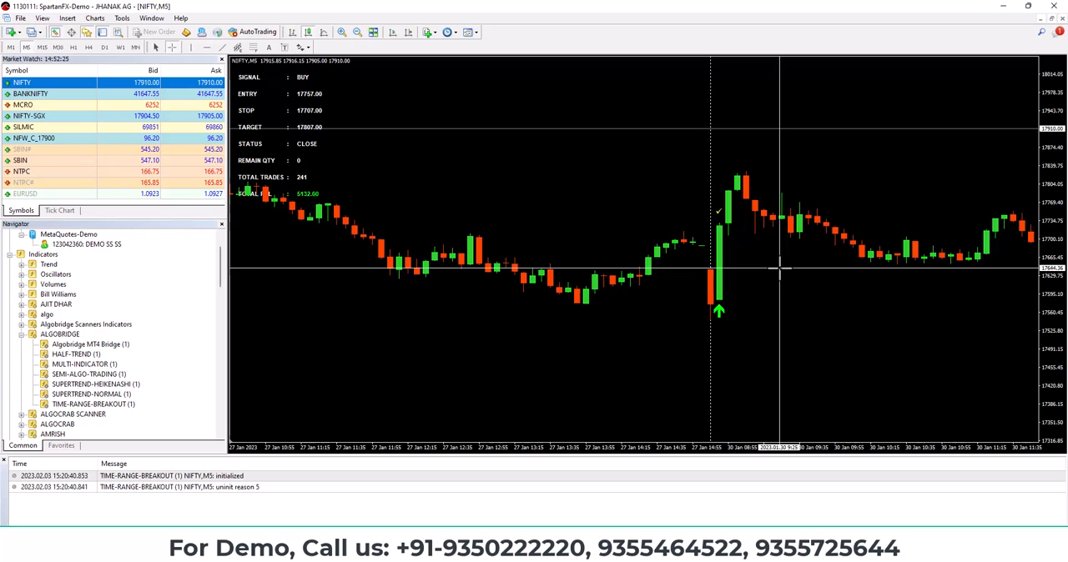
pyautogui.moveTo(767, 275)
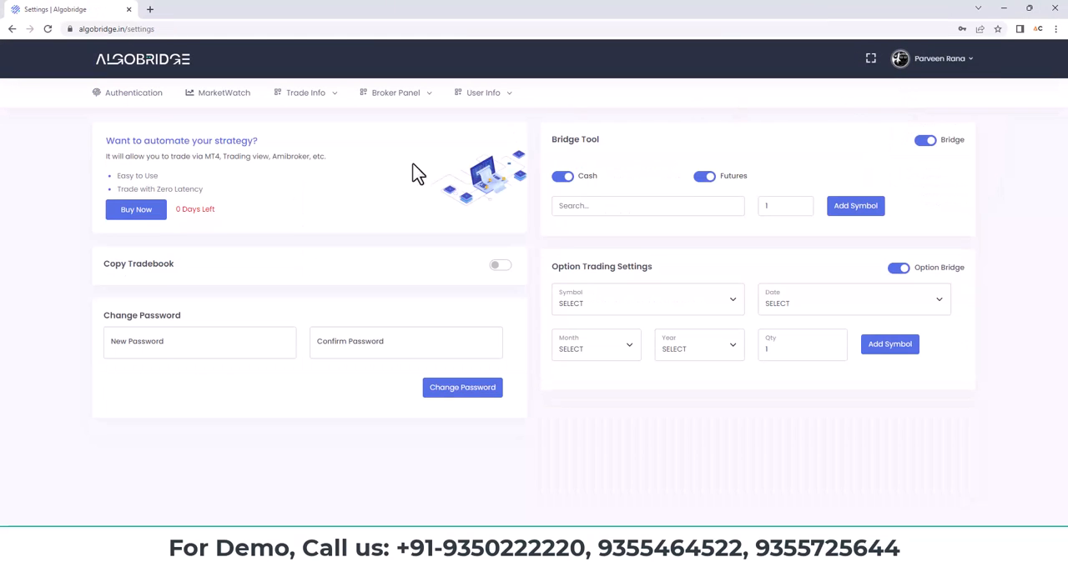
# Show the Bridge Tool symbol table, including NIFTY 23FEB23 FUT with quantity 50.
pyautogui.click(499, 264)
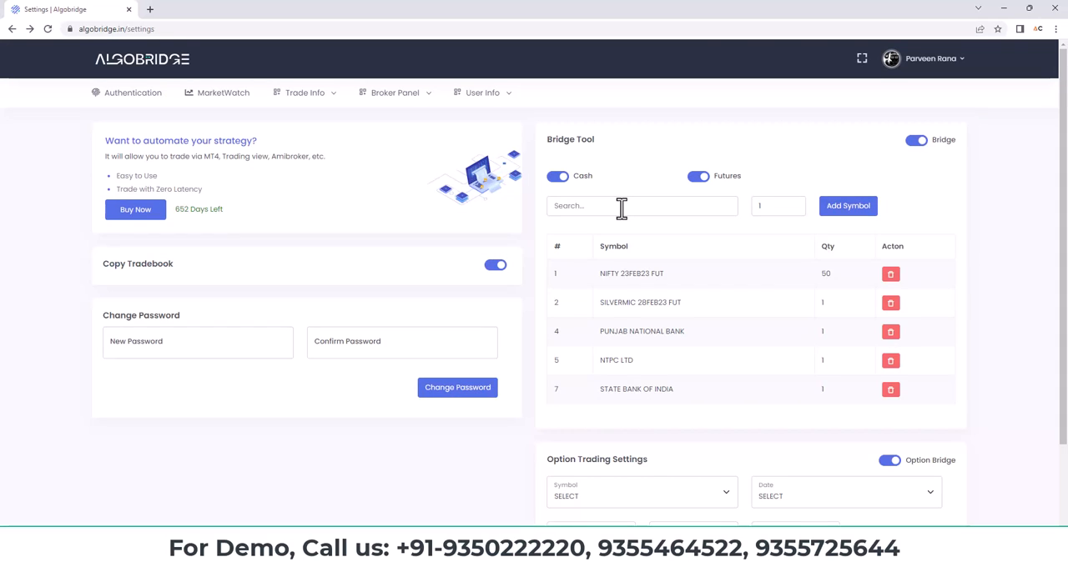
pyautogui.moveTo(622, 192)
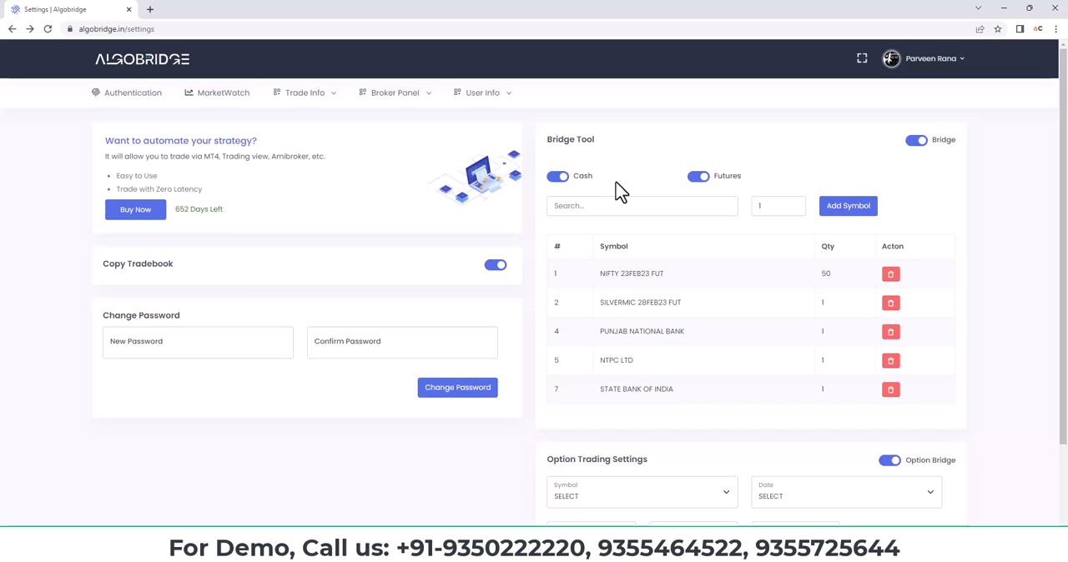
pyautogui.moveTo(519, 156)
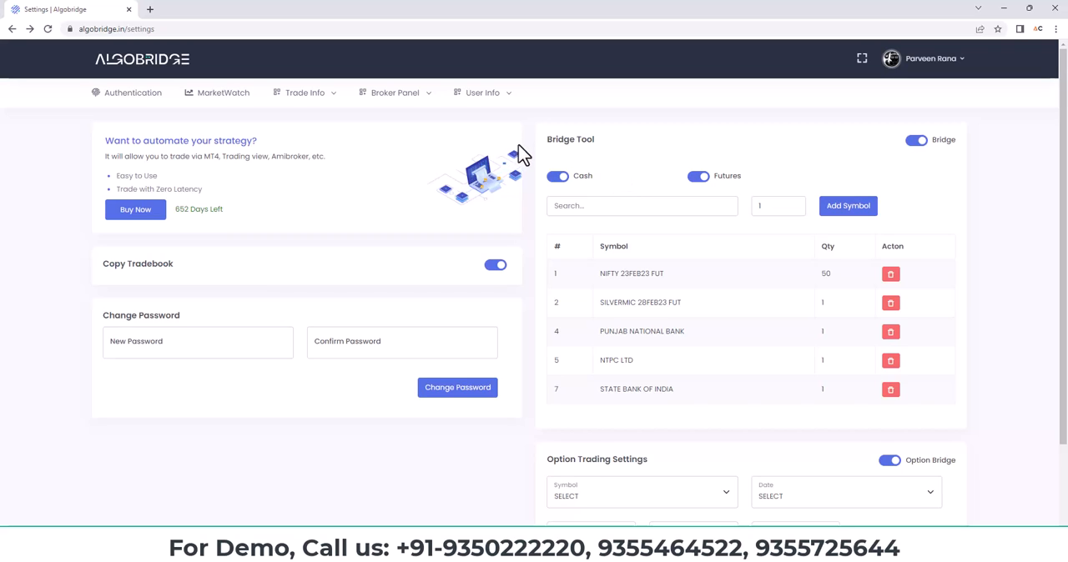